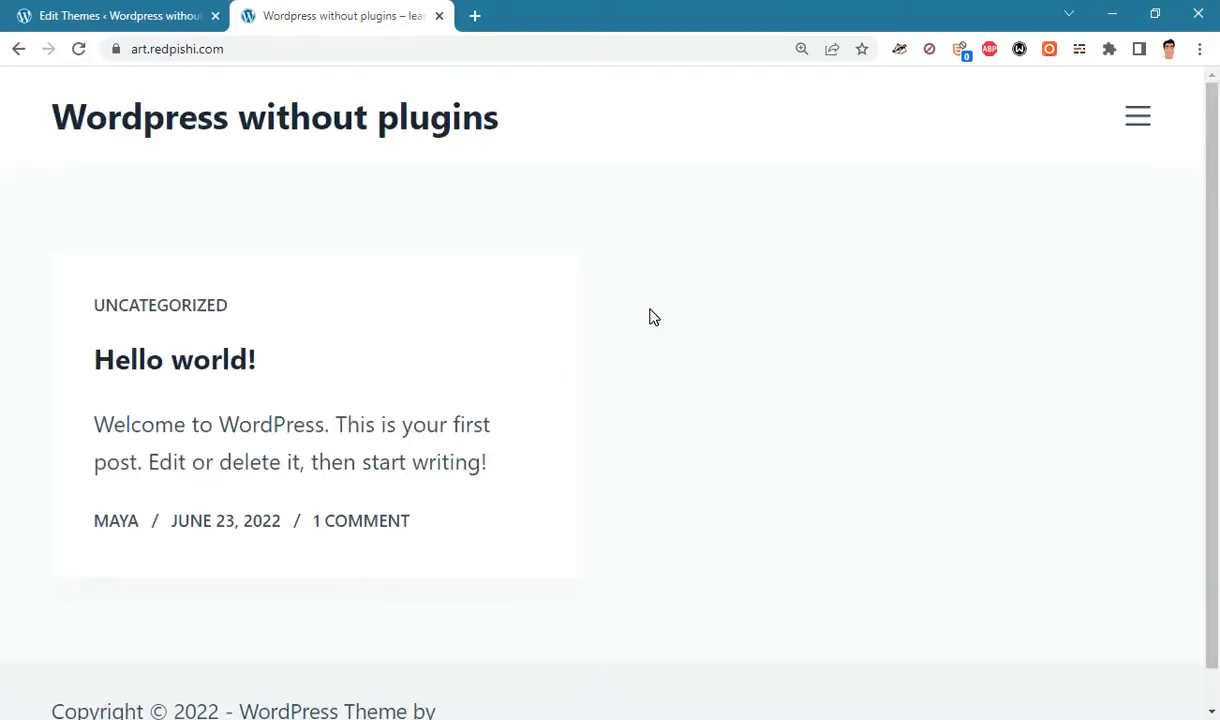
# - Change $loader to preloader2.svg, append 80 to the white overlay colour, and save functions.php
pyautogui.click(110, 15)
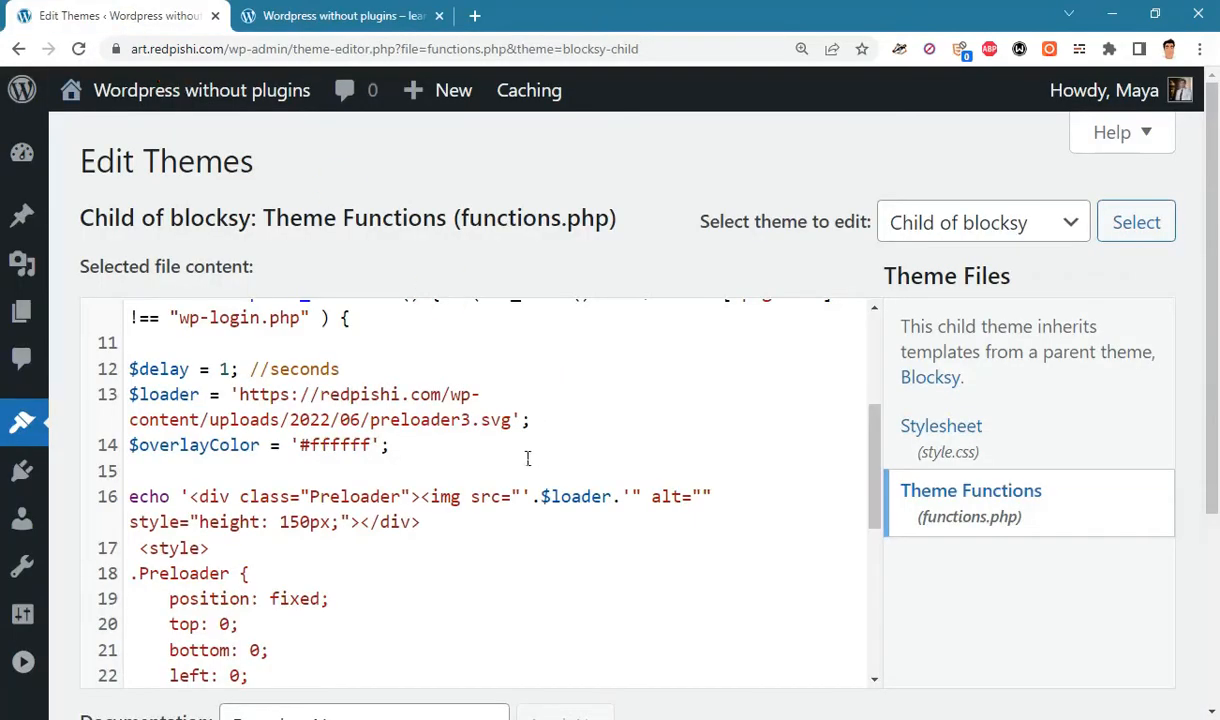
pyautogui.moveTo(667, 558)
pyautogui.write('2')
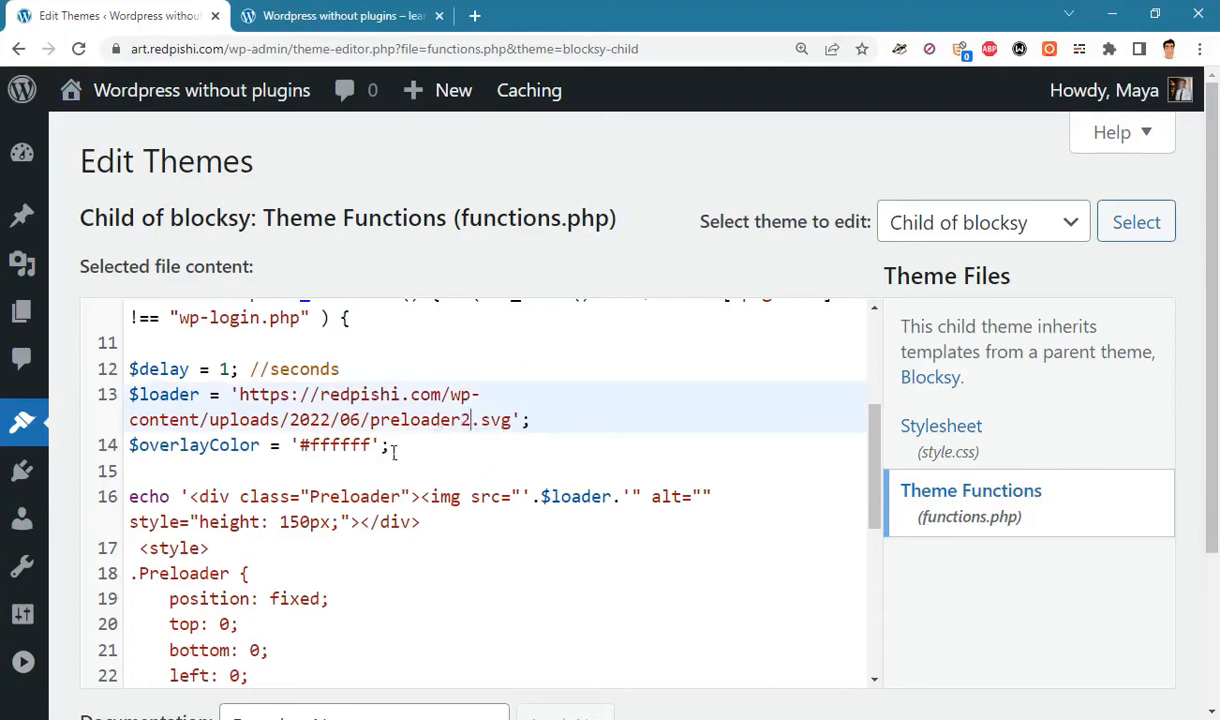
pyautogui.write('80')
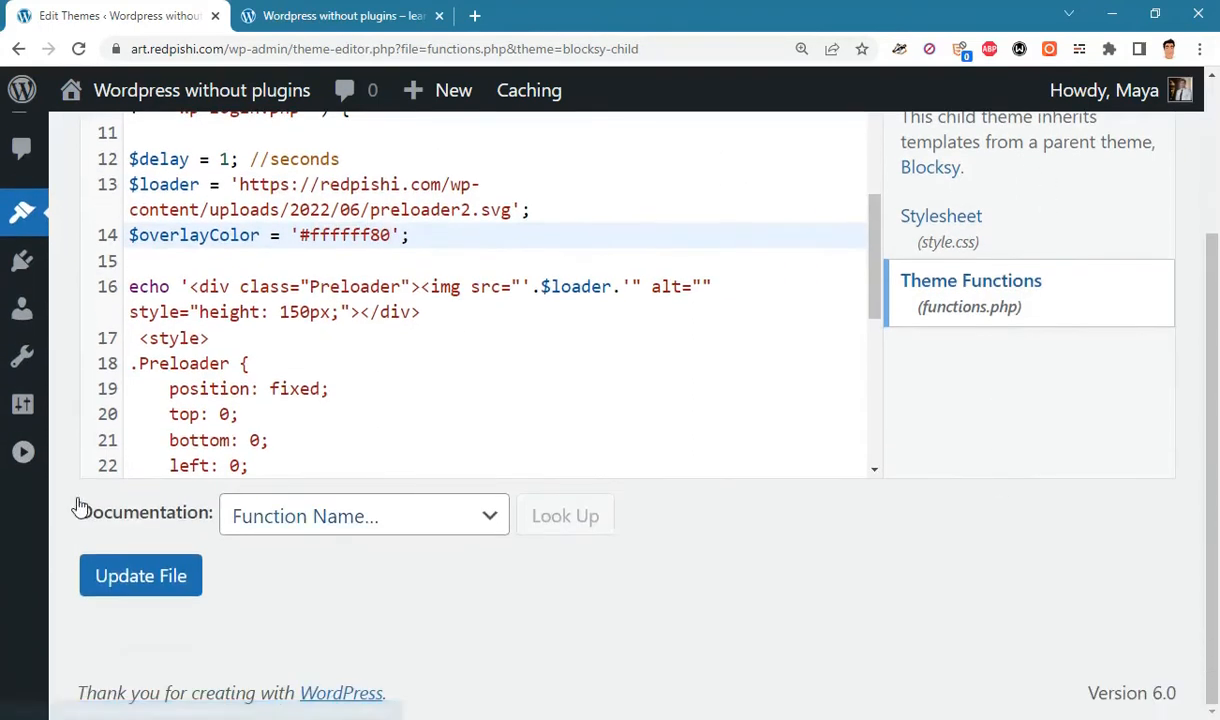
pyautogui.click(140, 575)
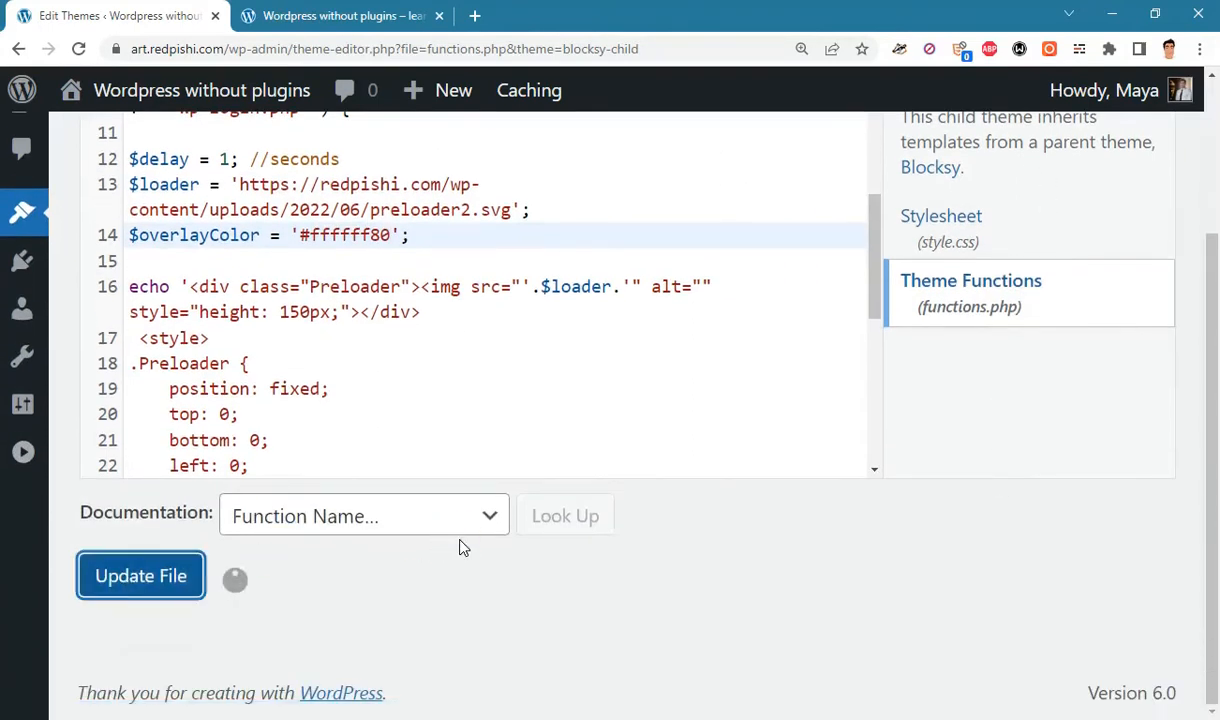
pyautogui.click(340, 15)
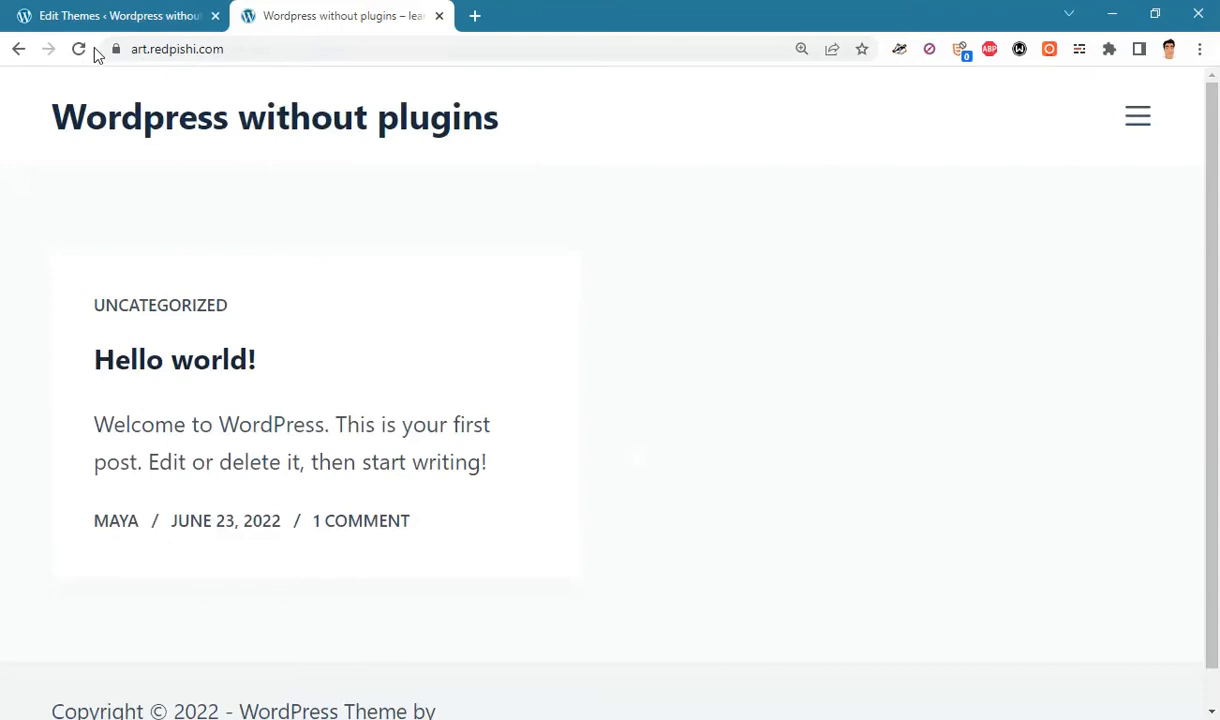
# - Reload the site to watch the red dotted preloader, then return to the theme editor
pyautogui.click(78, 48)
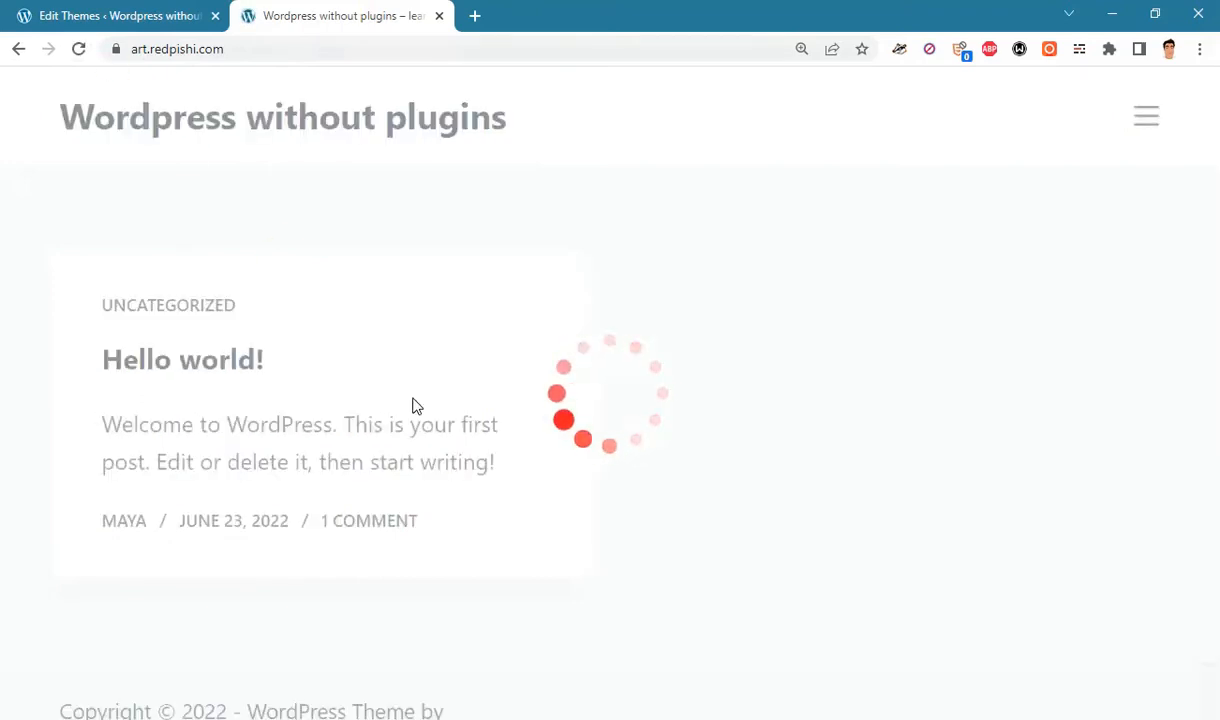
pyautogui.click(115, 15)
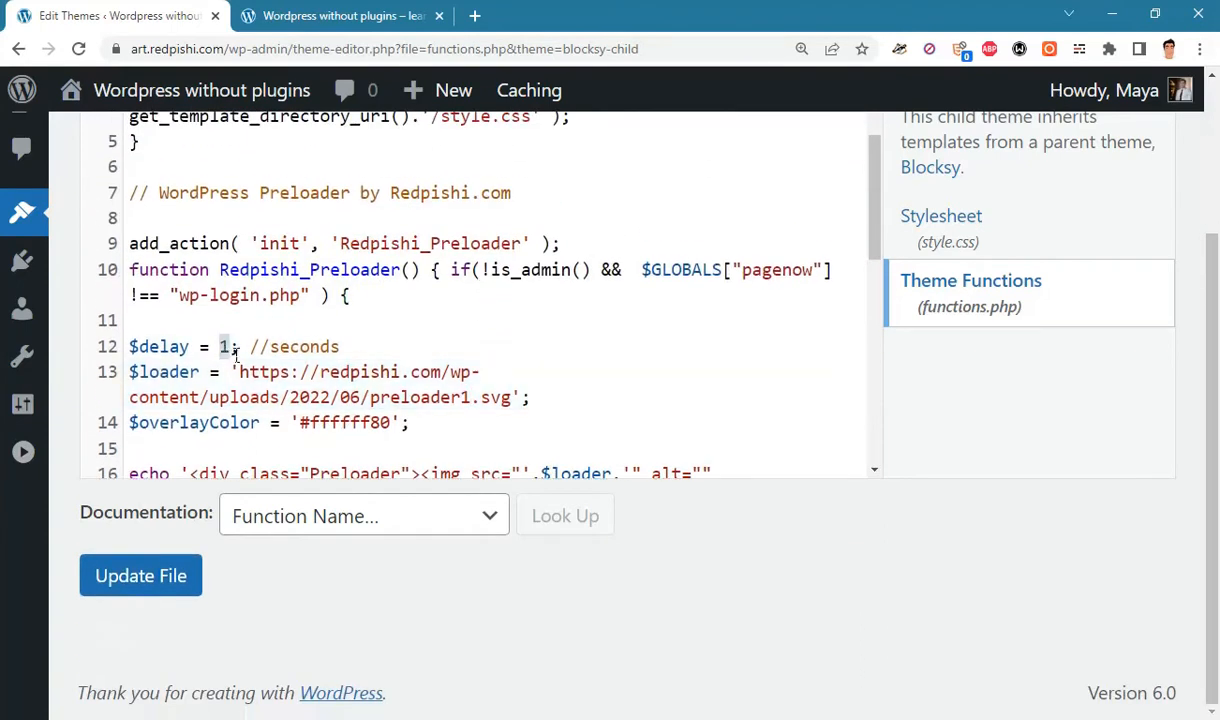
# - Change $delay from 1 to 3, save functions.php, and go to the site tab
pyautogui.write('3')
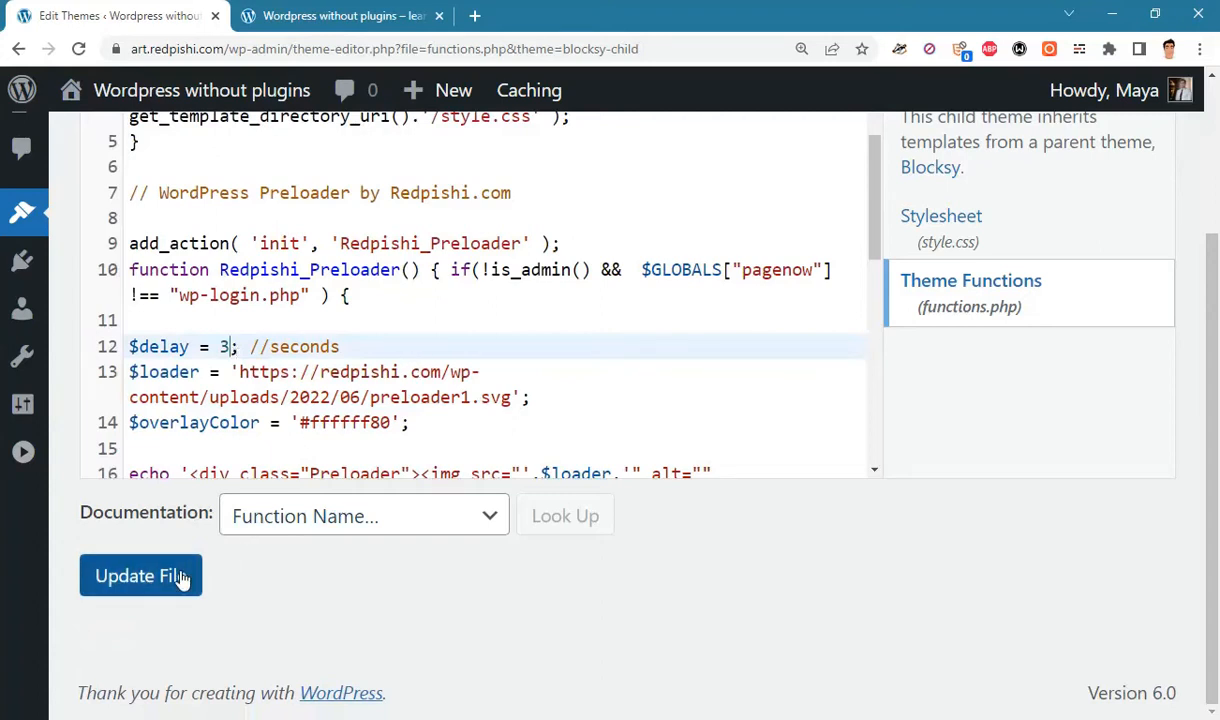
pyautogui.click(140, 575)
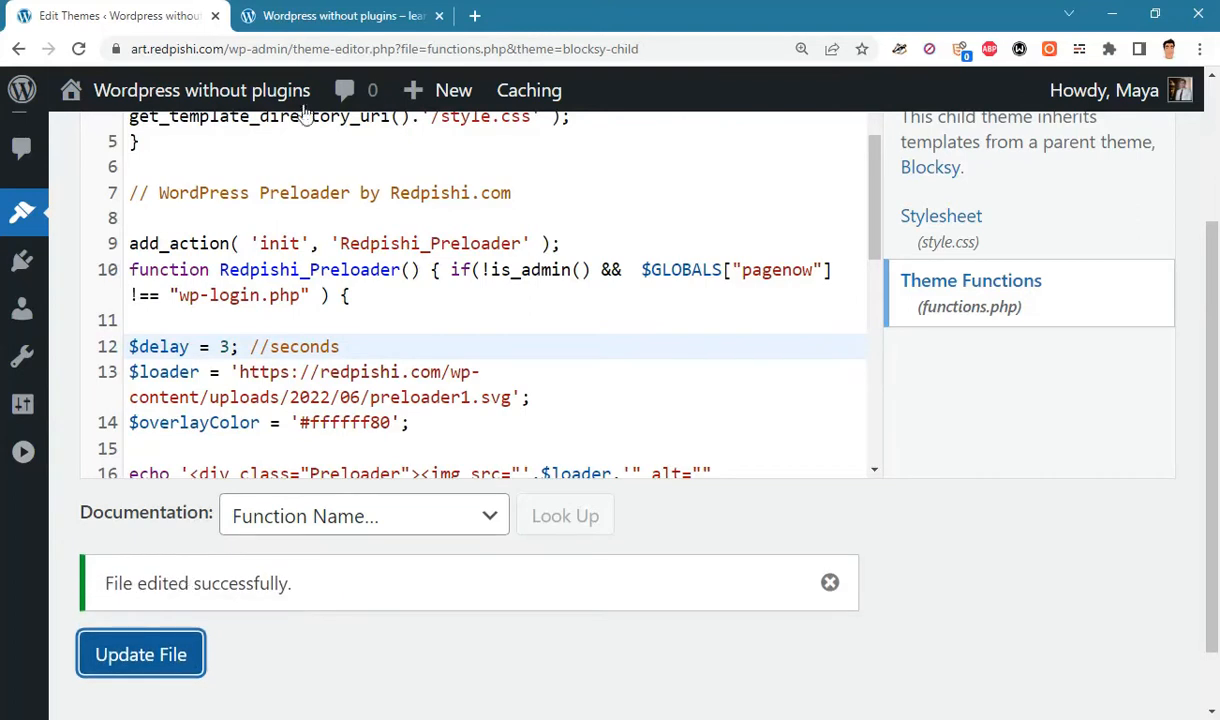
pyautogui.click(340, 15)
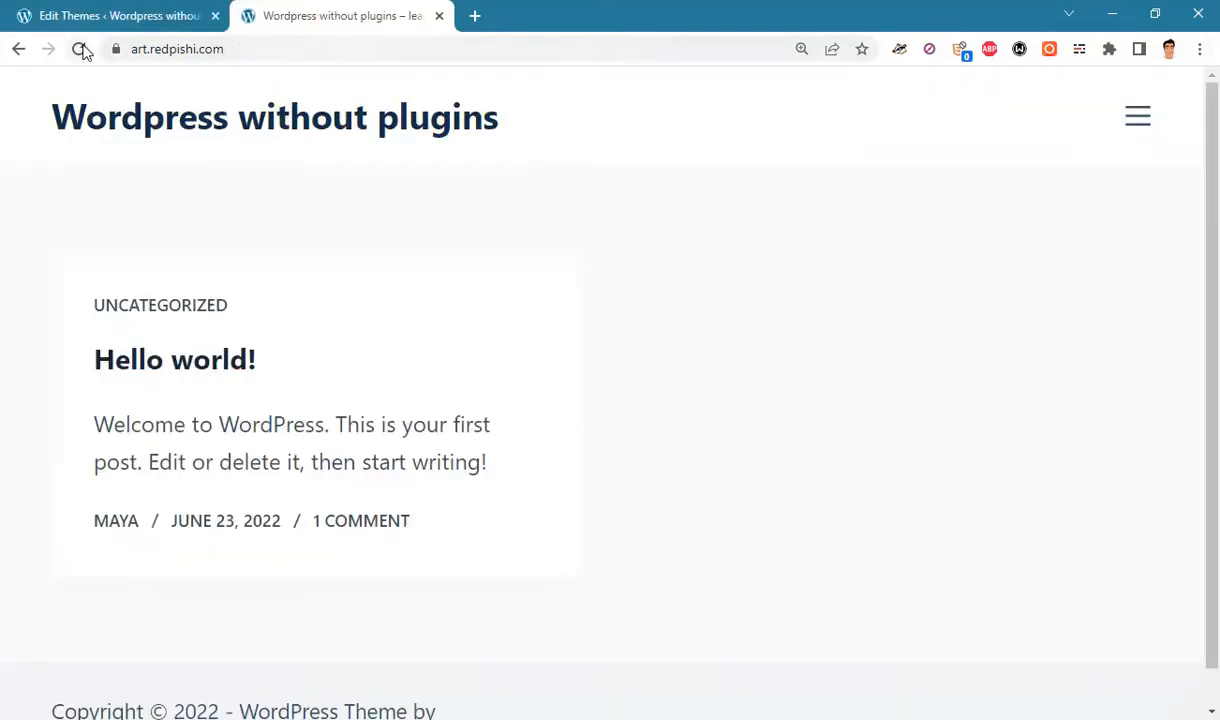
# - Reload the front page to see the preloader with the 3-second delay
pyautogui.click(79, 49)
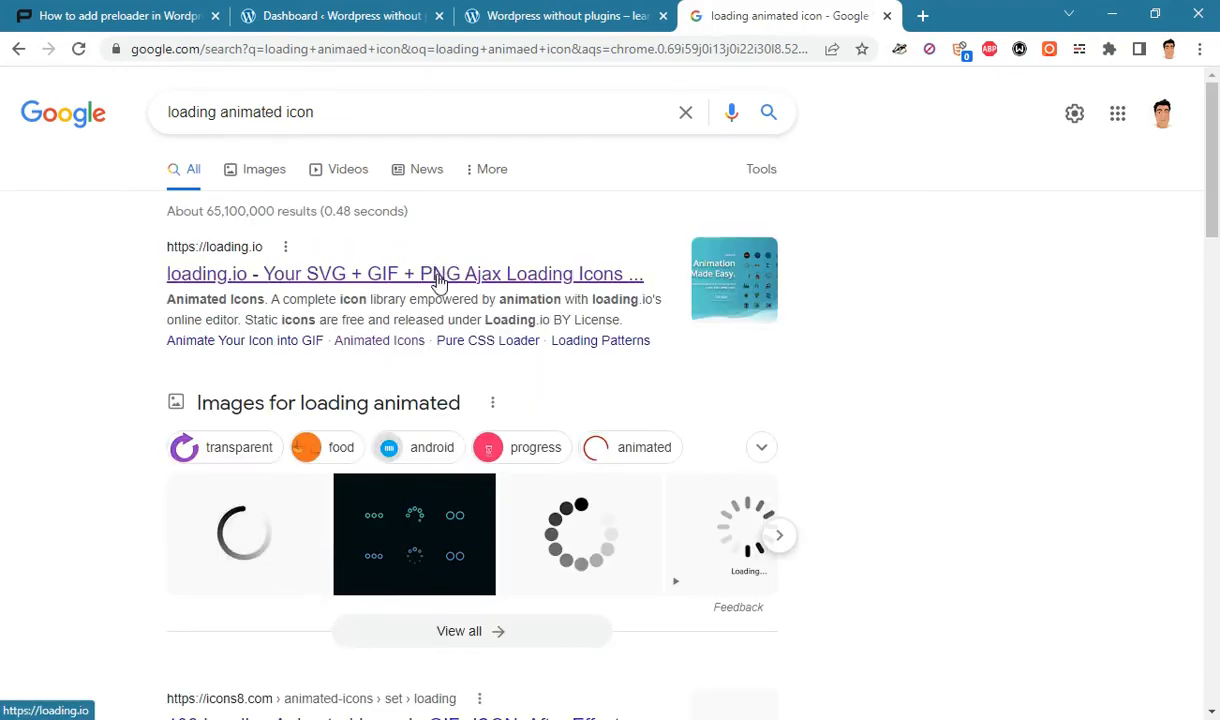
# - Open the loading.io search result in a new browser tab
pyautogui.rightClick(435, 278)
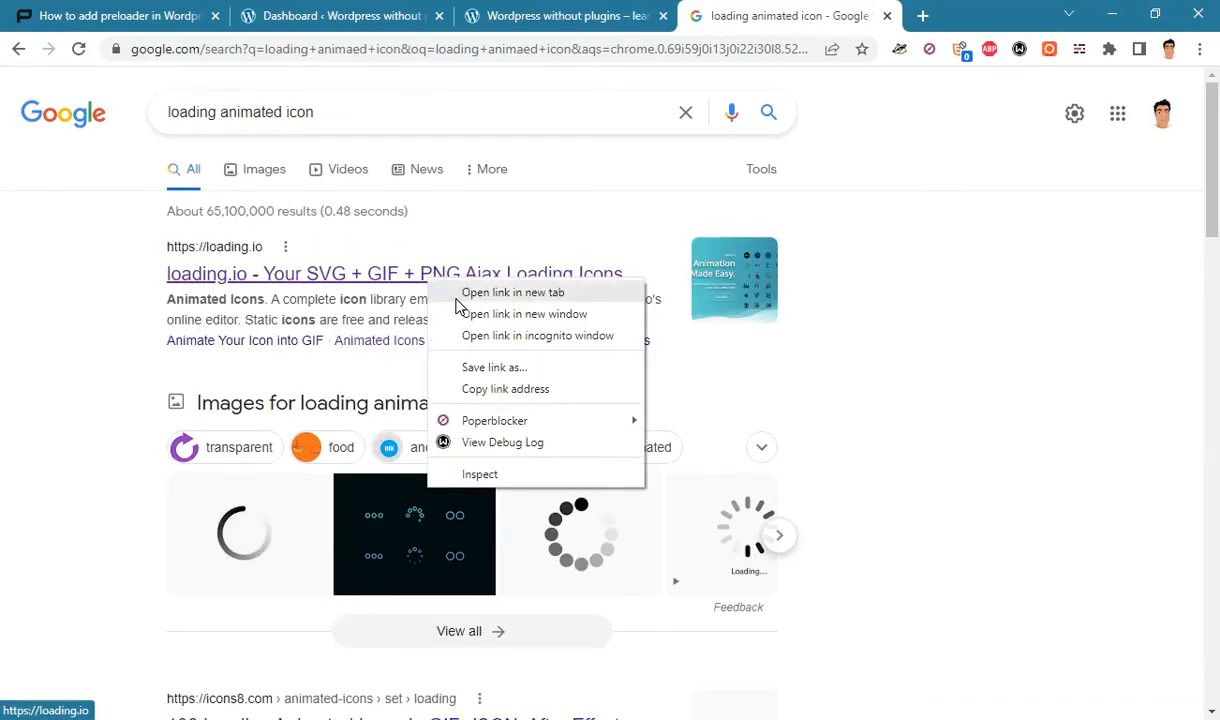
pyautogui.click(512, 292)
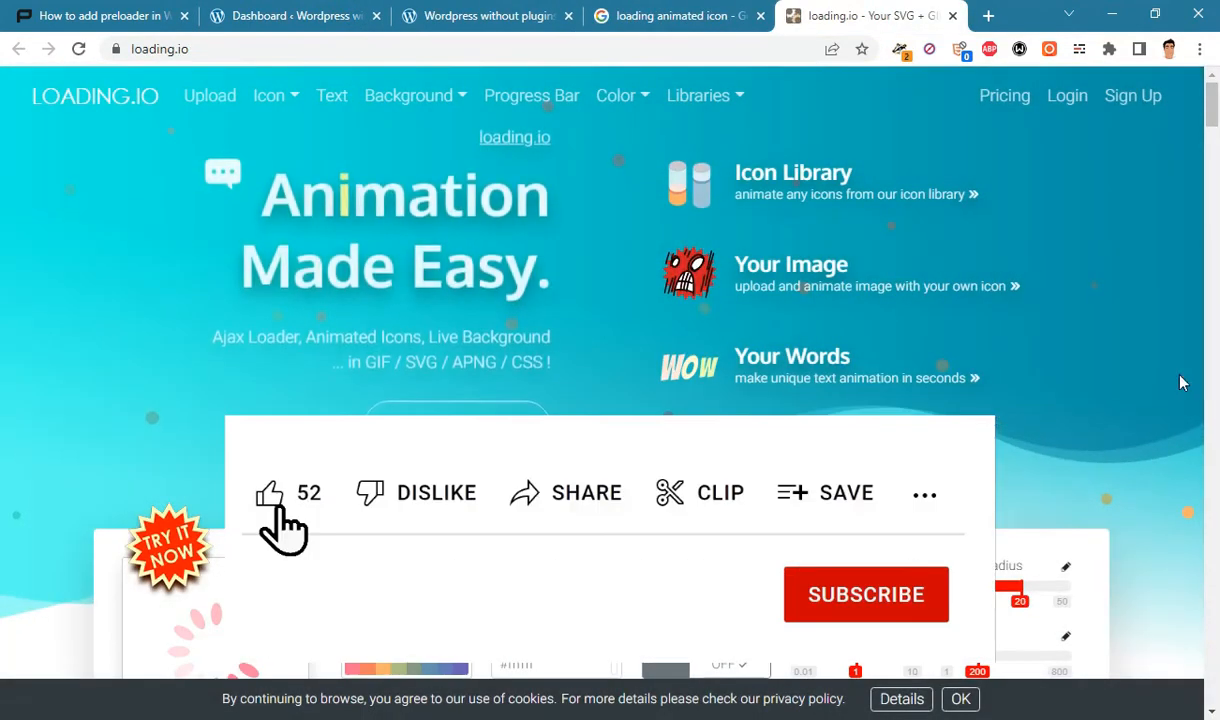
# - Scroll down loading.io to the Try It Now loader editor and icon gallery
pyautogui.click(865, 594)
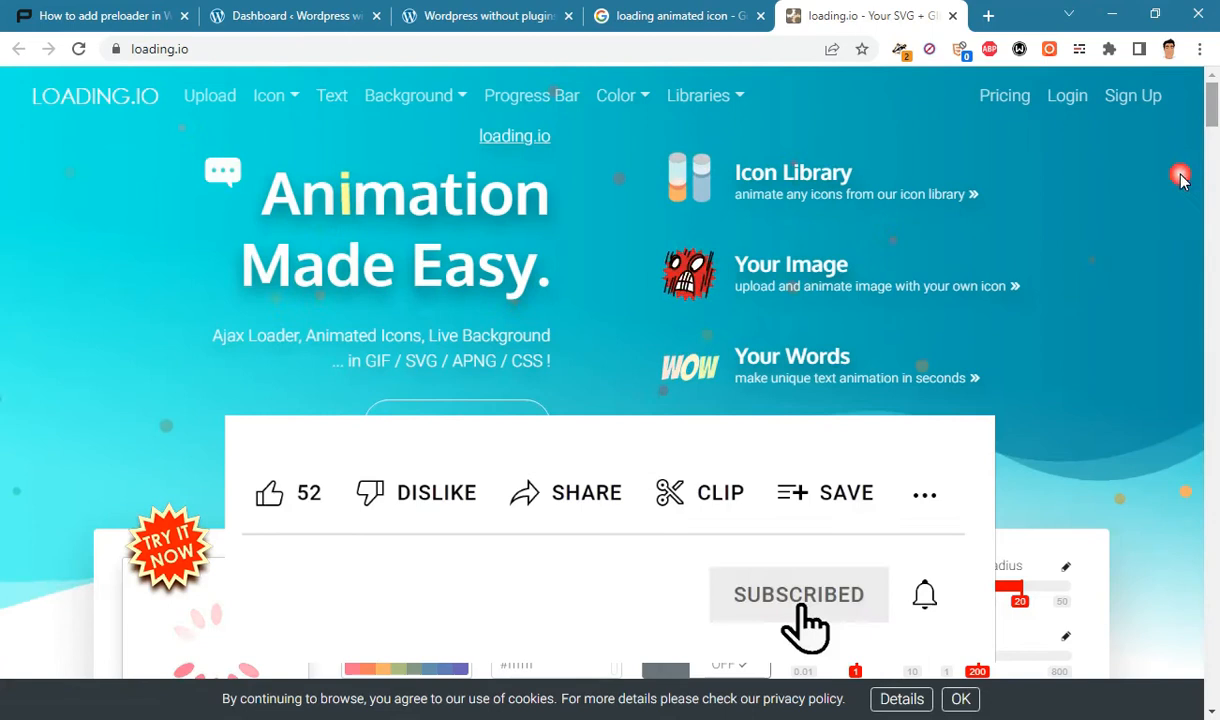
pyautogui.scroll(-3)
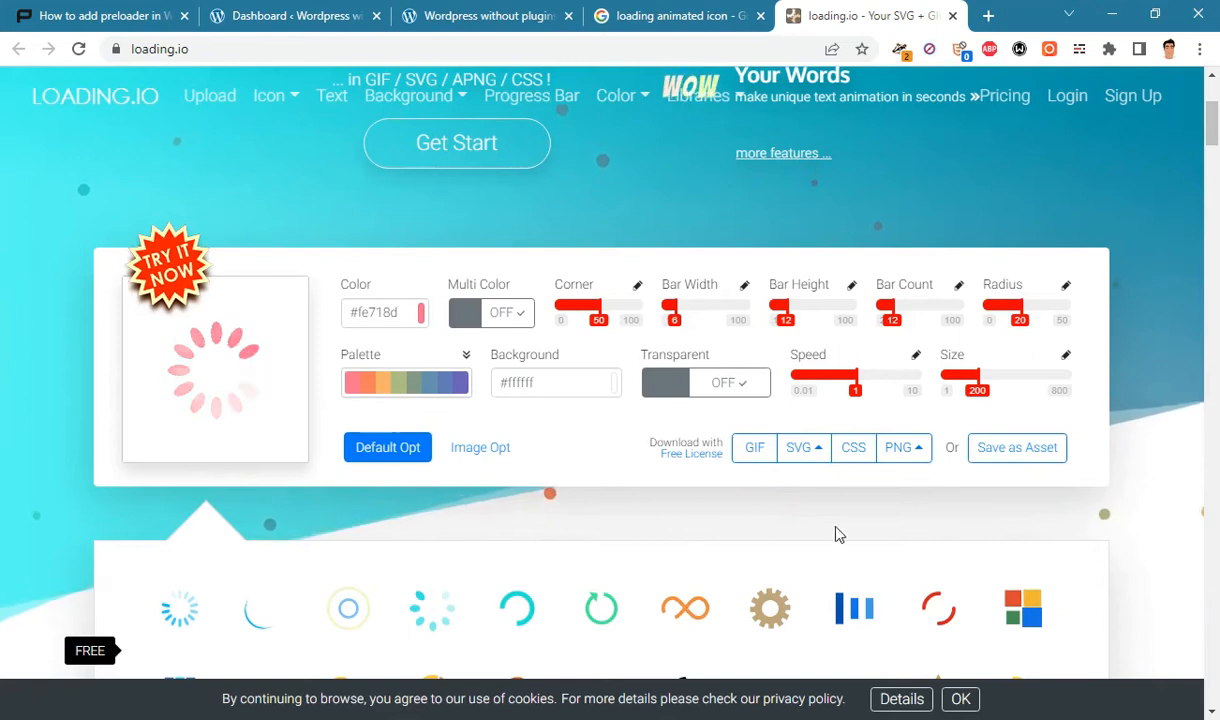
pyautogui.scroll(-3)
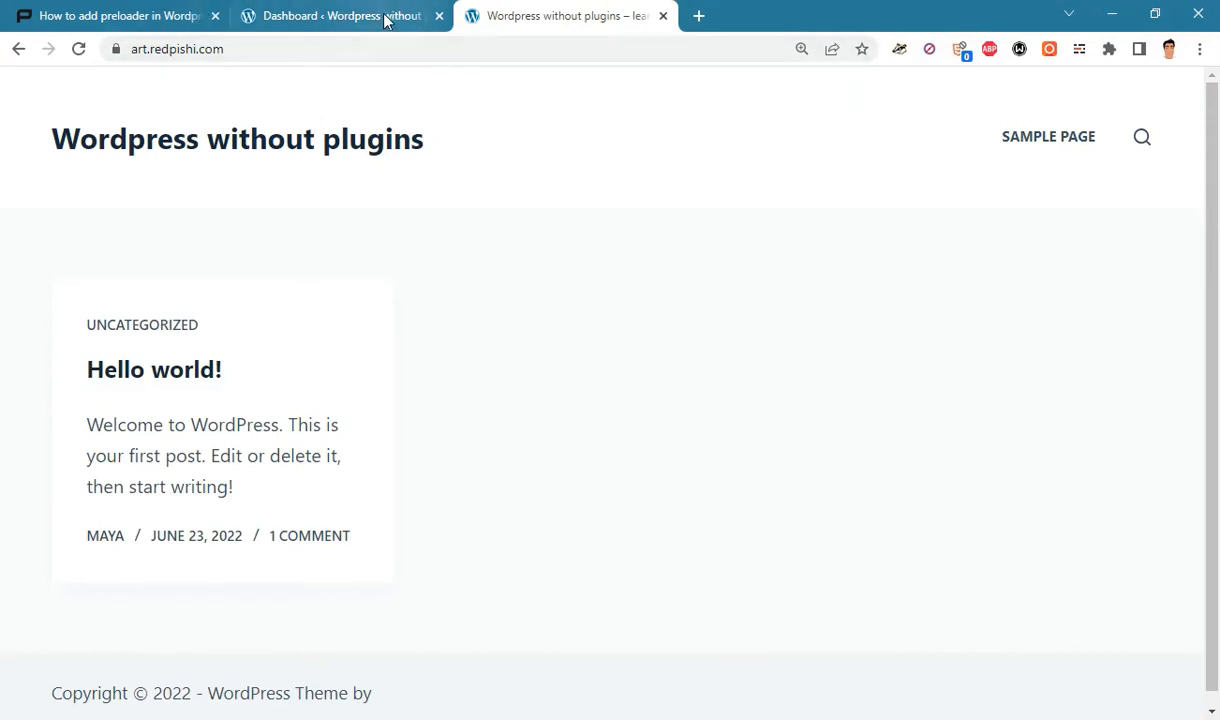
# - Open Appearance > Theme File Editor and load Theme Functions (functions.php)
pyautogui.click(340, 15)
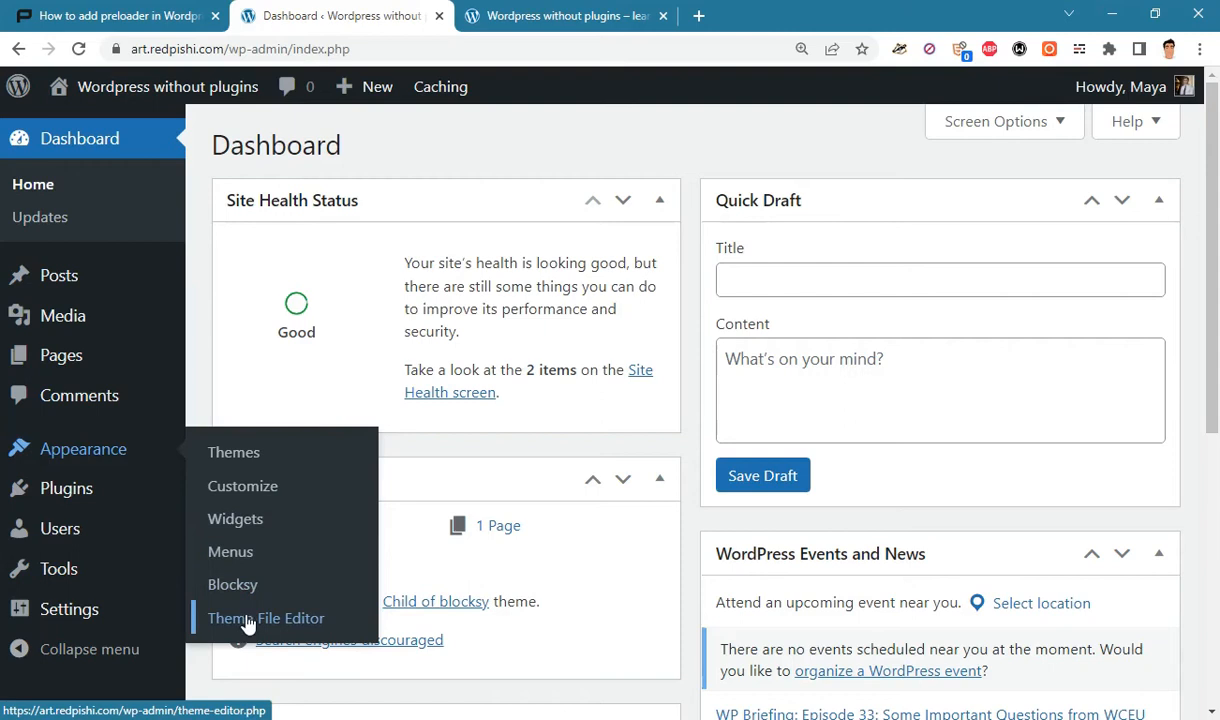
pyautogui.click(266, 618)
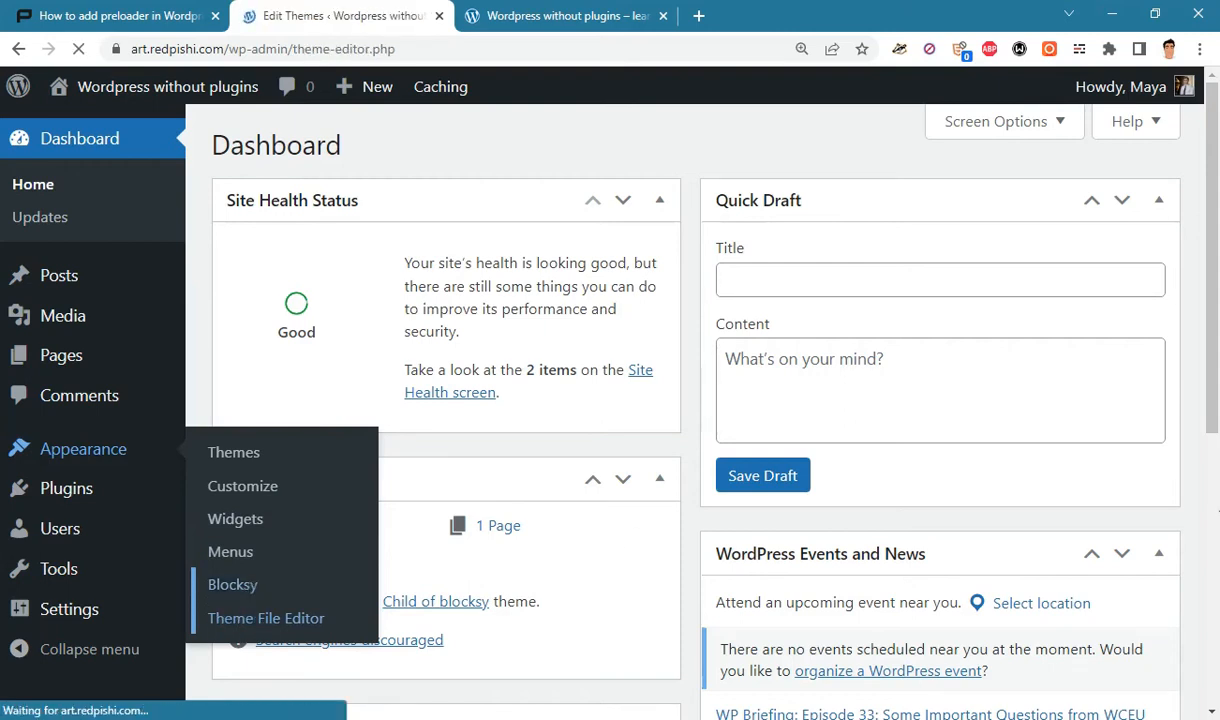
pyautogui.click(266, 618)
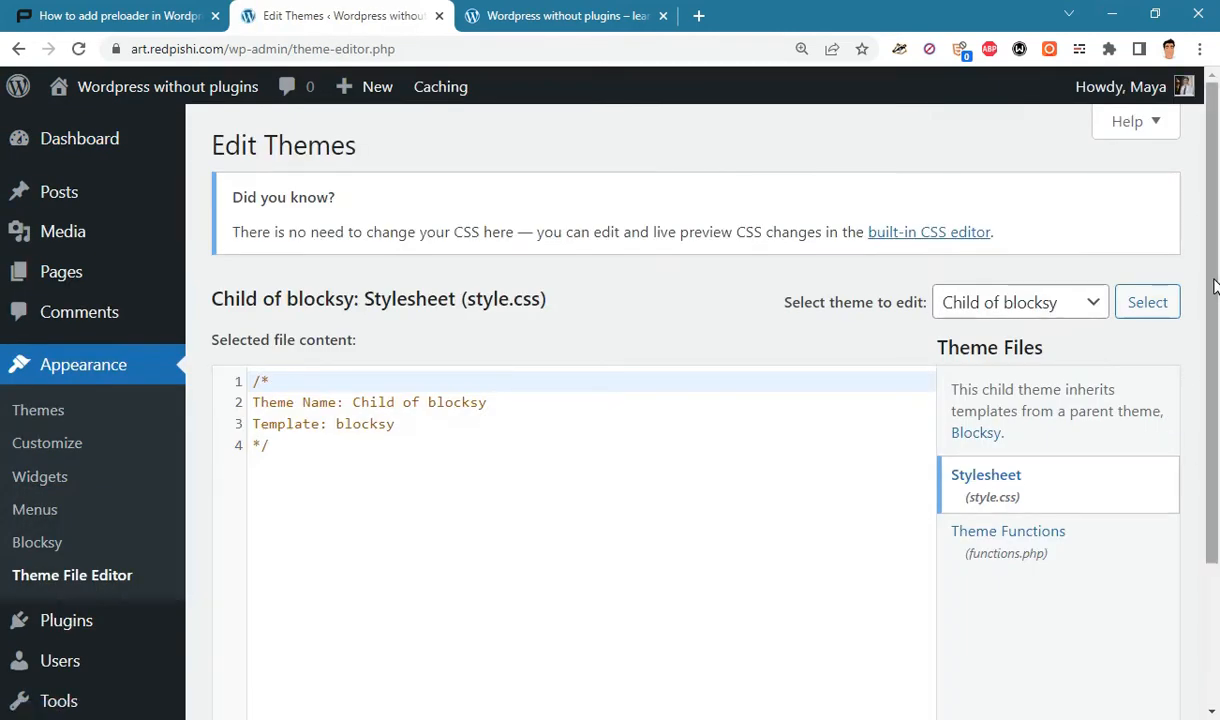
pyautogui.scroll(-3)
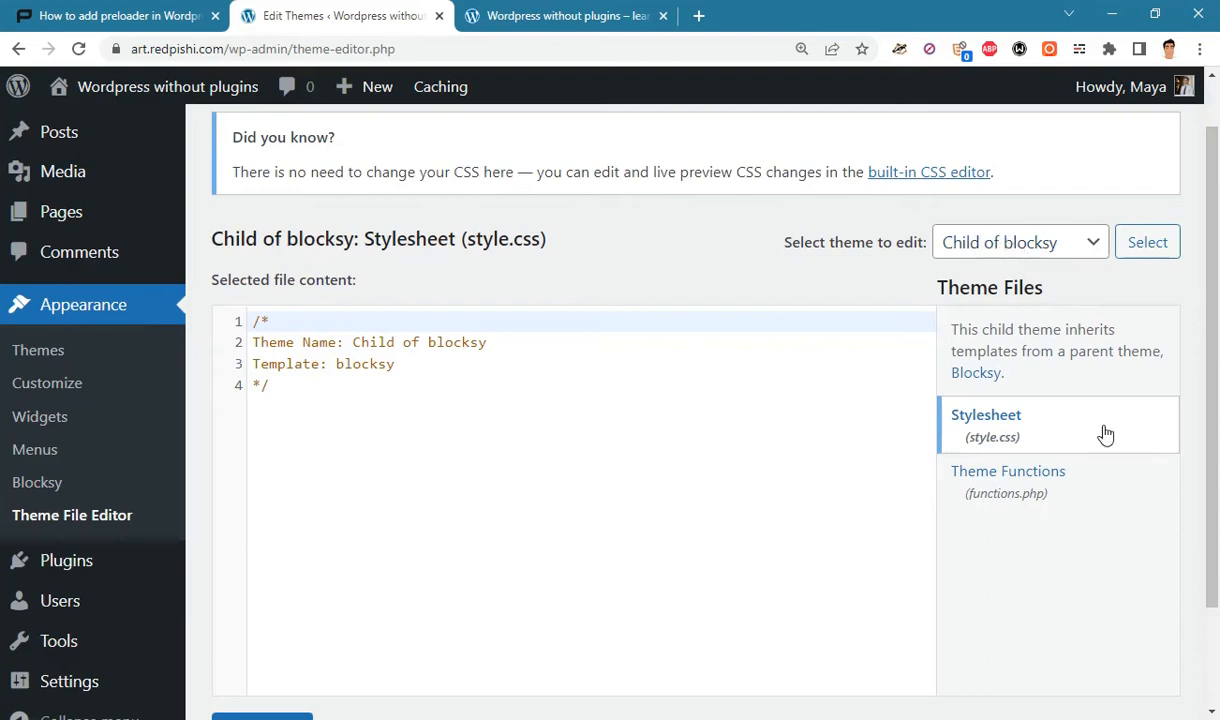
pyautogui.scroll(-3)
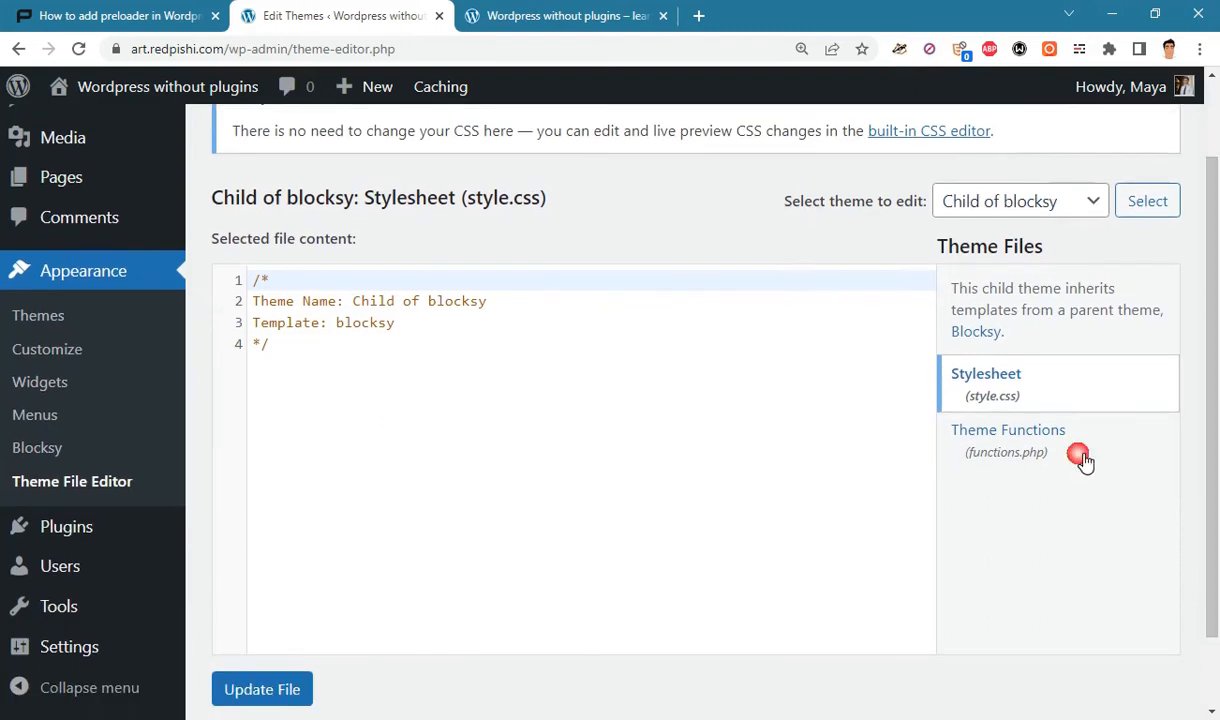
pyautogui.click(1008, 436)
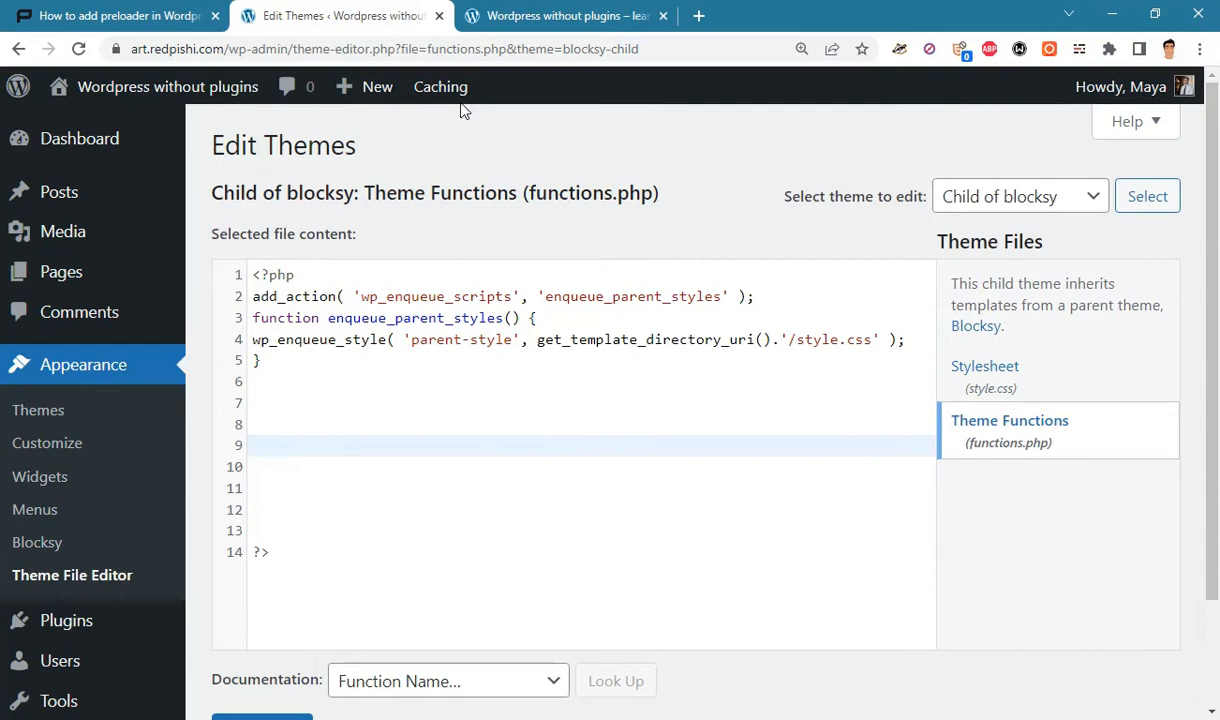
# - Scroll the Red Pishi tutorial down to its preloader code block and select the snippet
pyautogui.click(115, 15)
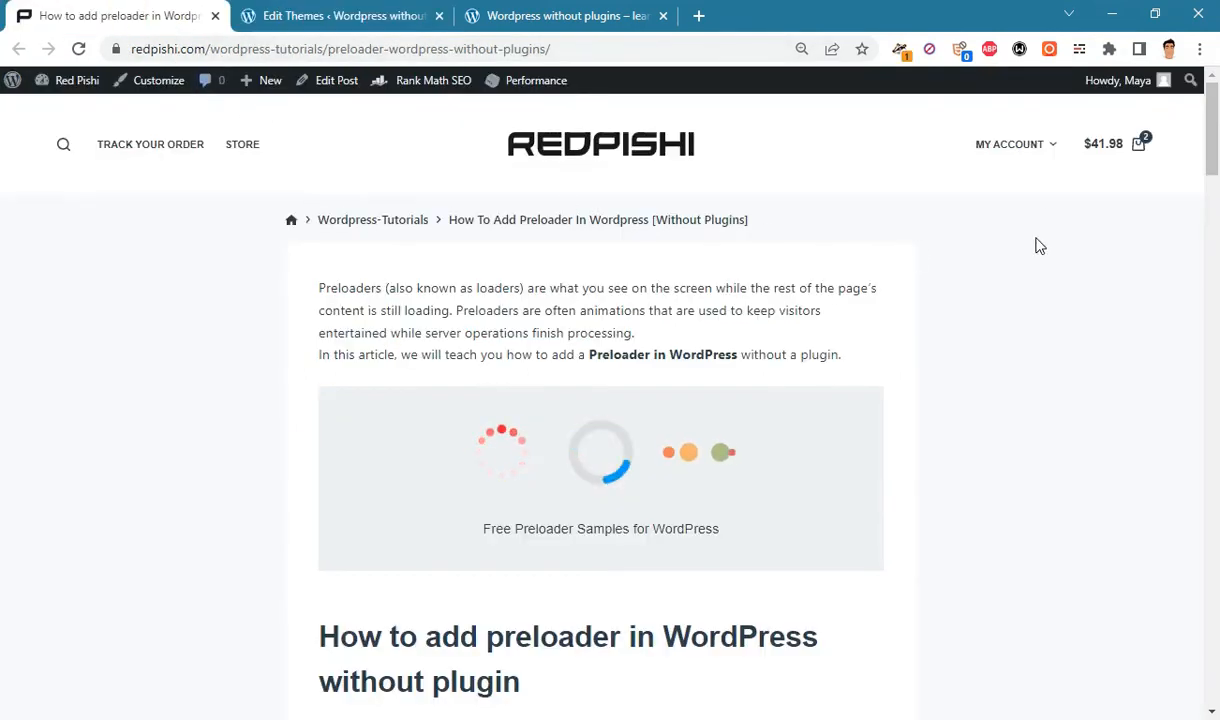
pyautogui.moveTo(677, 389)
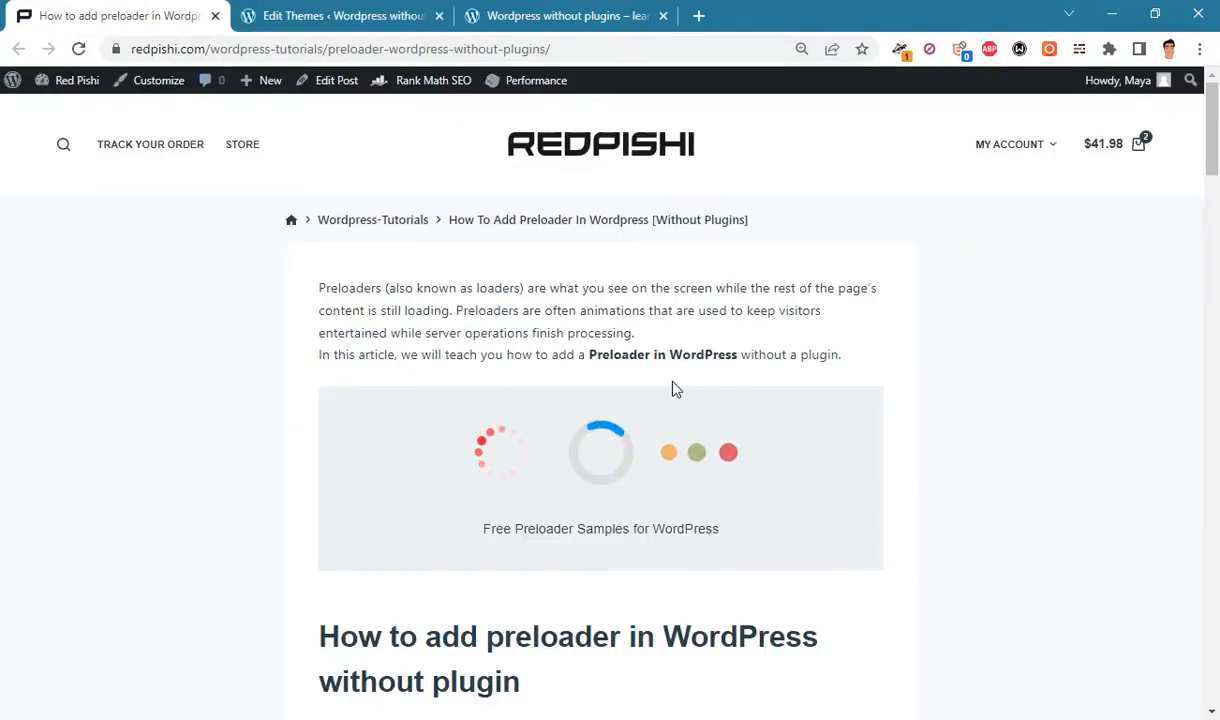
pyautogui.scroll(-3)
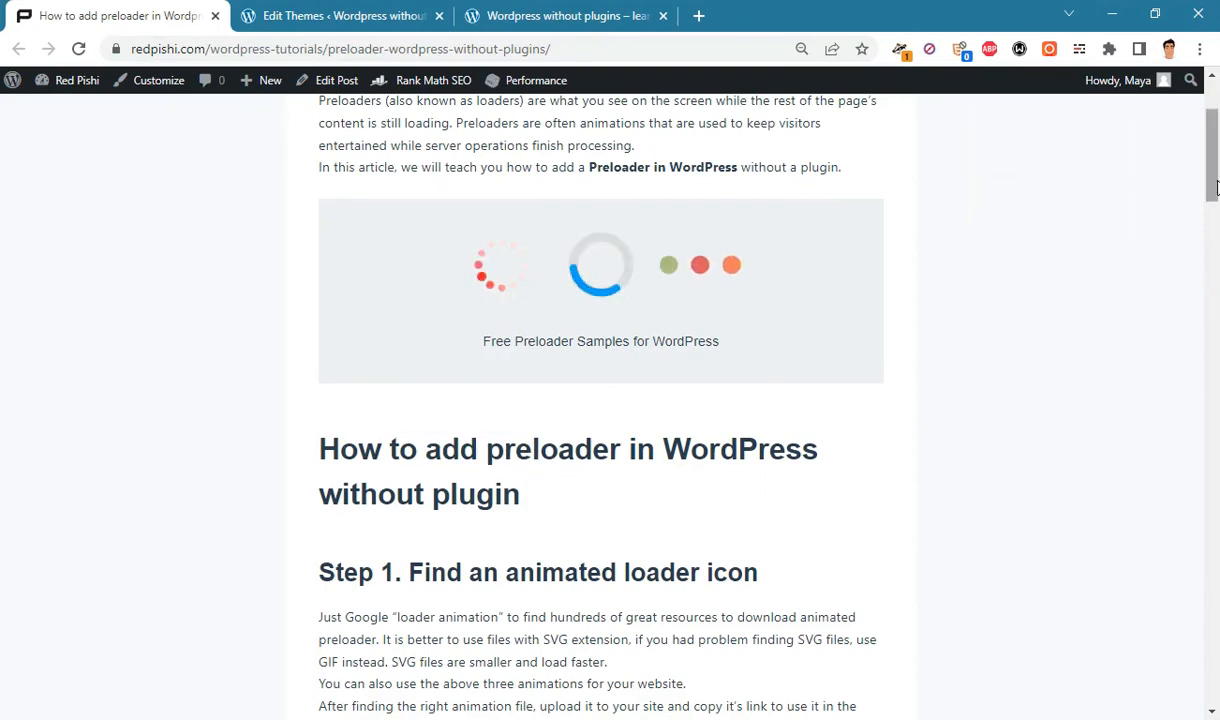
pyautogui.scroll(-3)
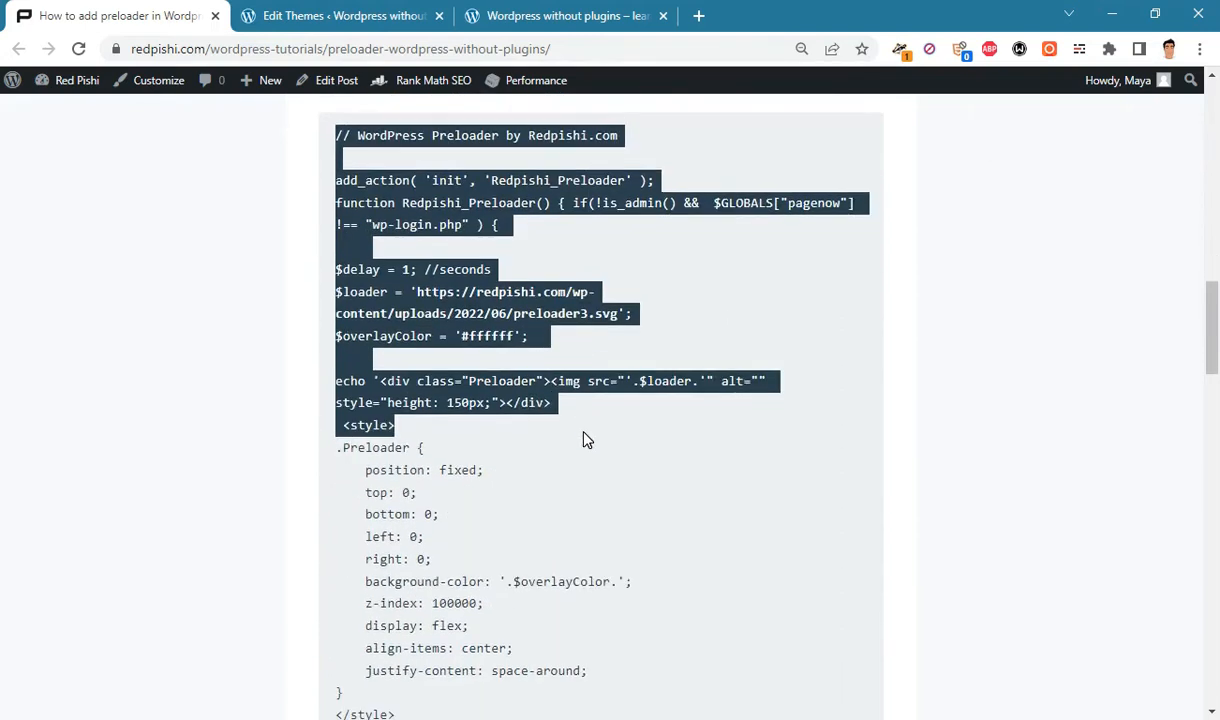
pyautogui.scroll(-3)
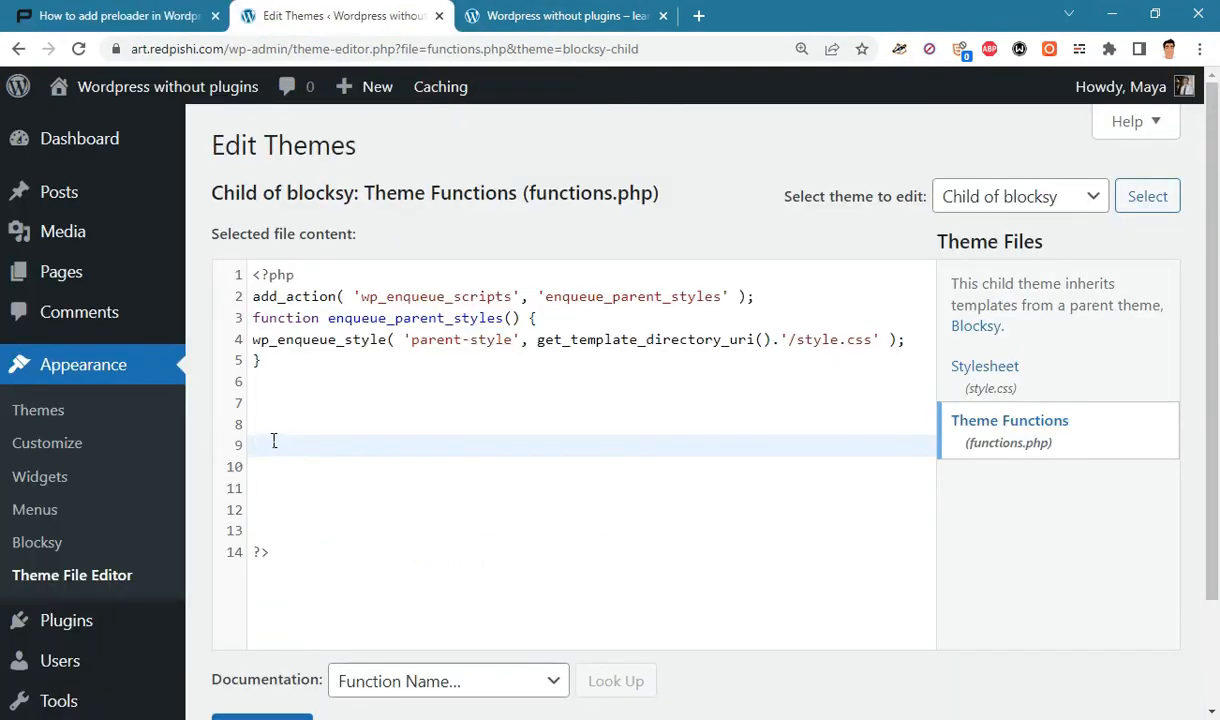
# - Paste the preloader snippet below the existing enqueue code in functions.php
pyautogui.rightClick(273, 441)
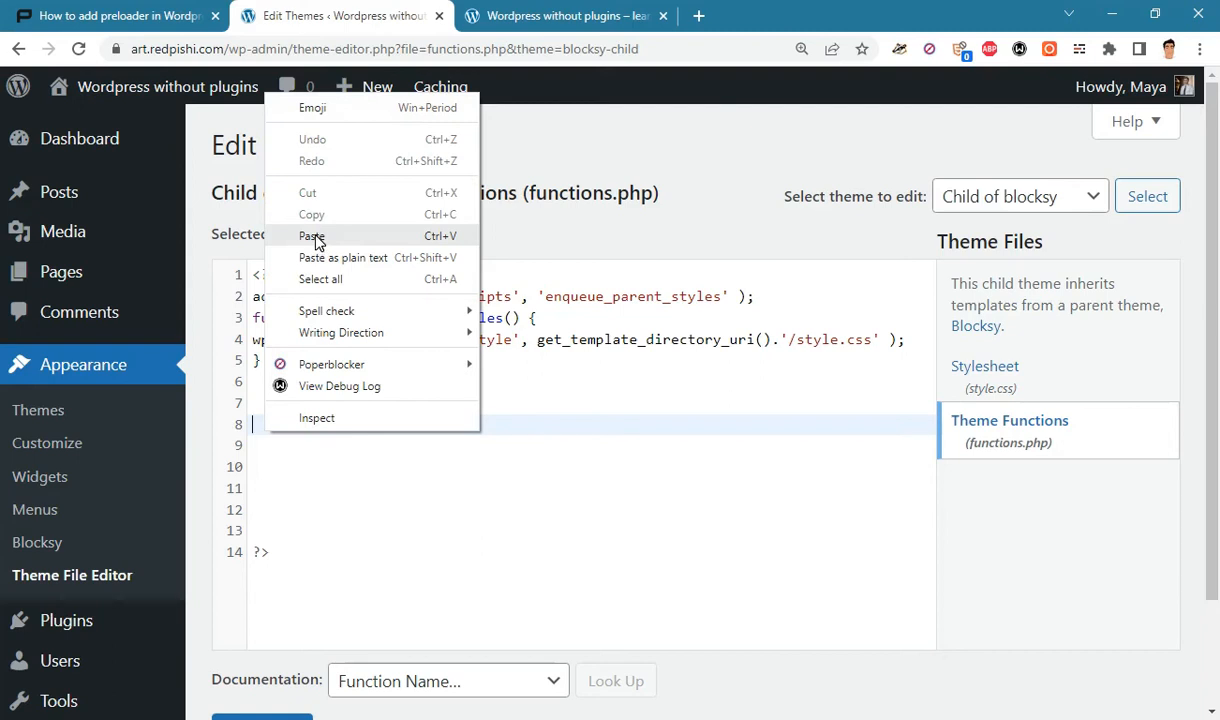
pyautogui.click(311, 235)
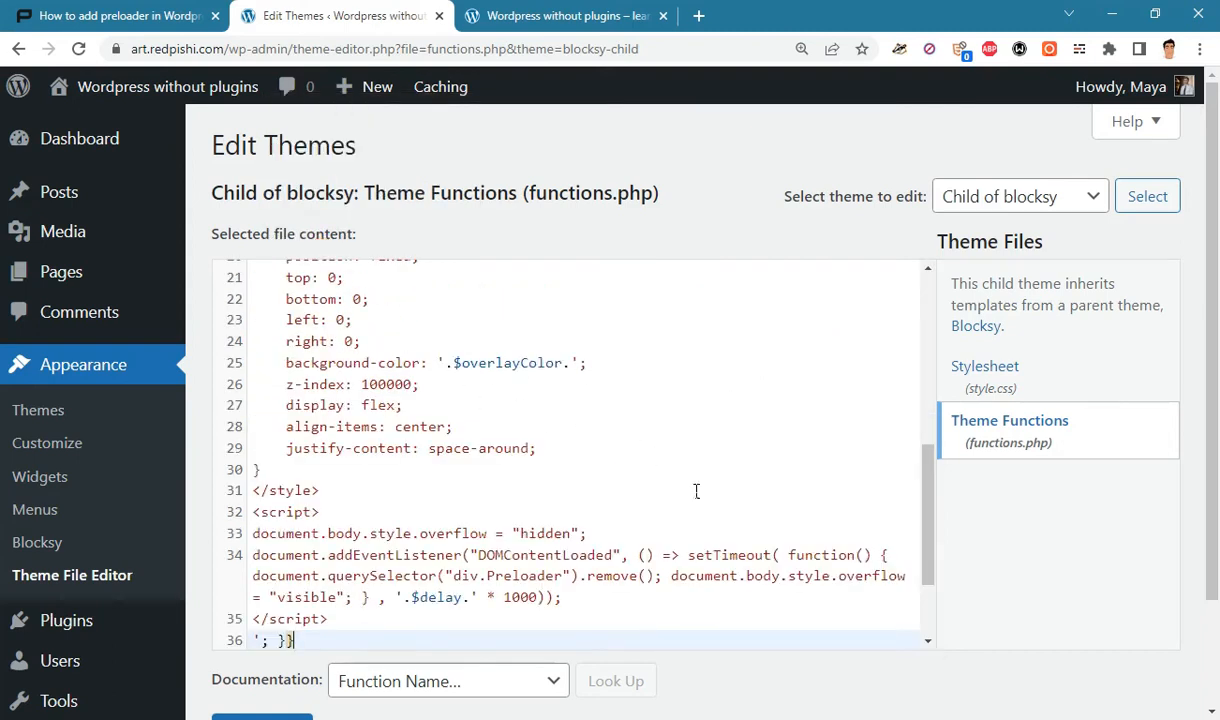
pyautogui.scroll(-3)
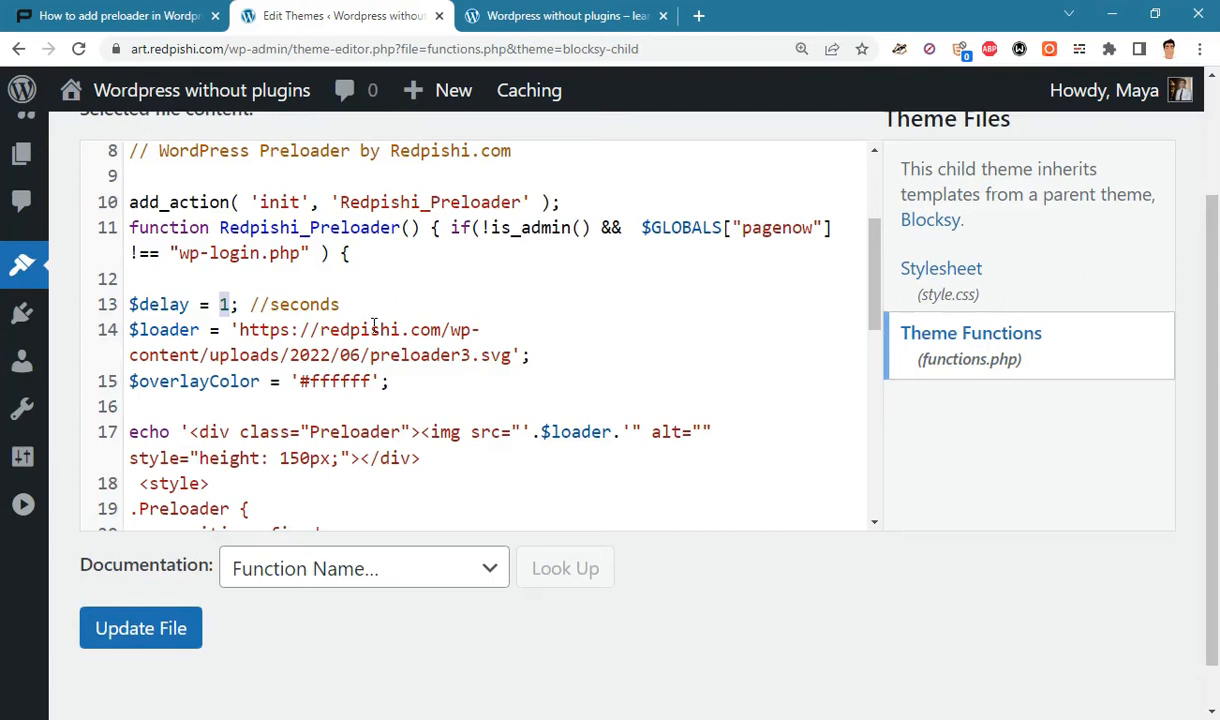
# - Change $delay to 0 and select the loader image file name for replacement
pyautogui.write('0')
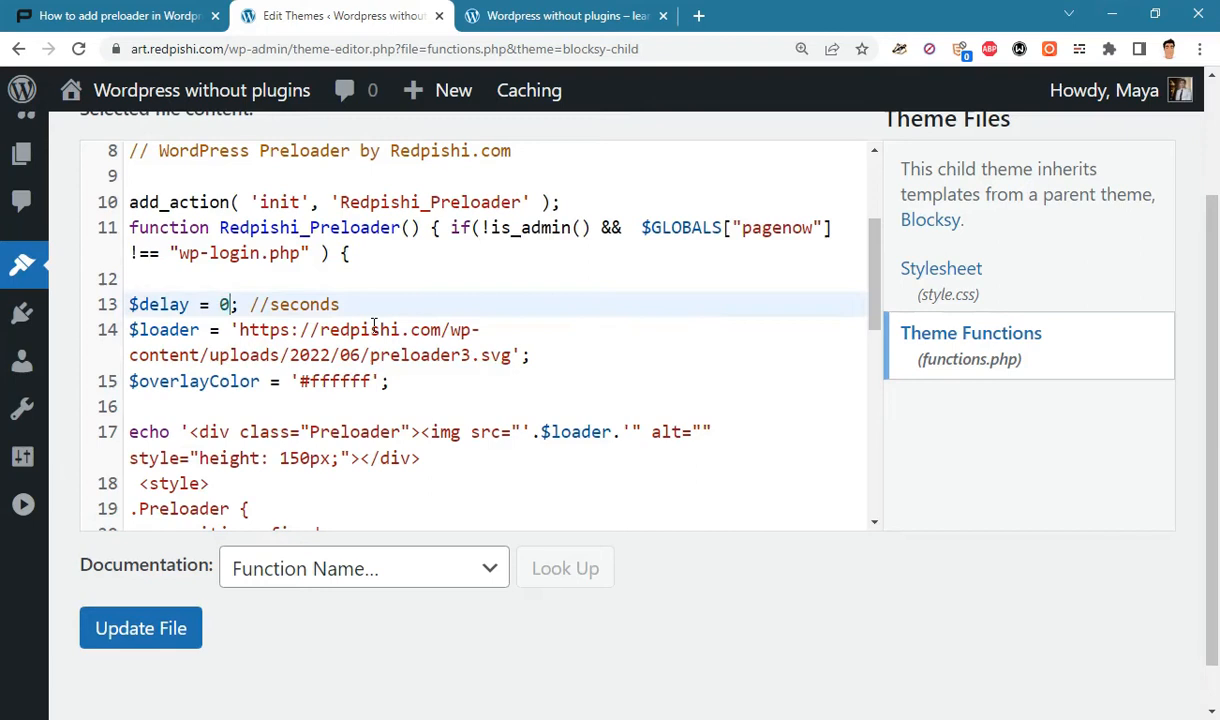
pyautogui.doubleClick(420, 355)
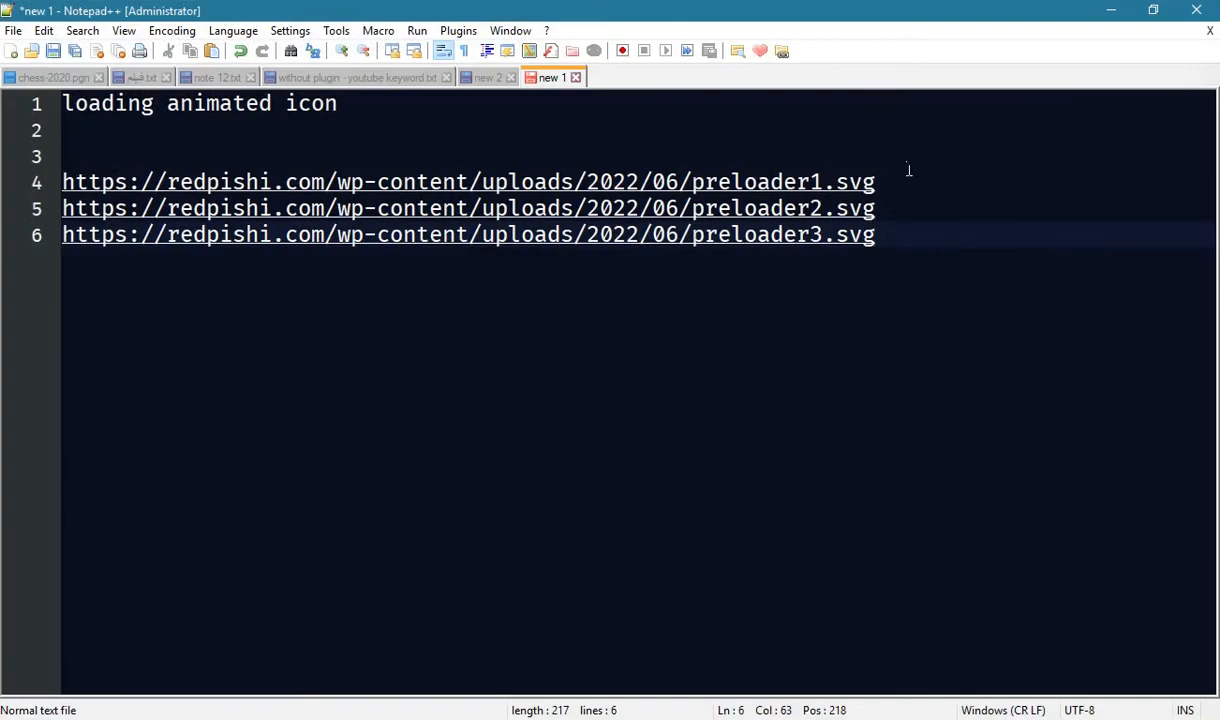
# - Copy the preloader1.svg loader URL from line 4 of the Notepad++ link list
pyautogui.click(80, 181)
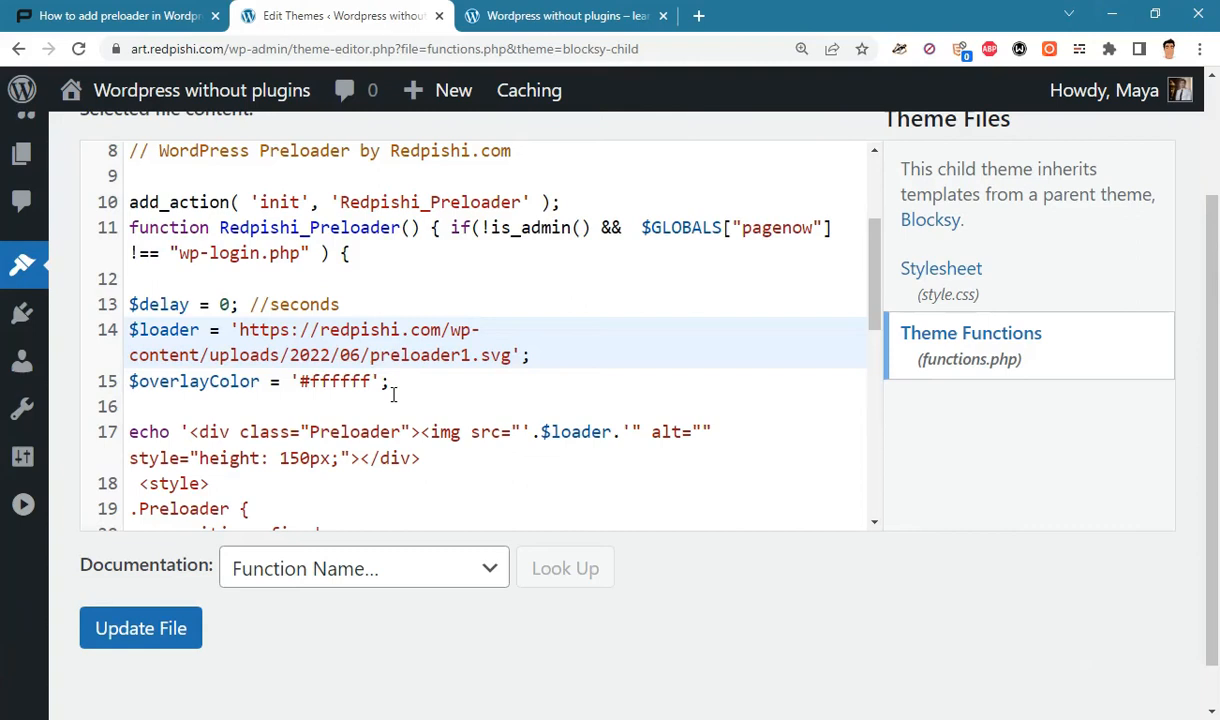
# - Paste the preloader1.svg URL into $loader, save functions.php, and reload the live site
pyautogui.doubleClick(180, 381)
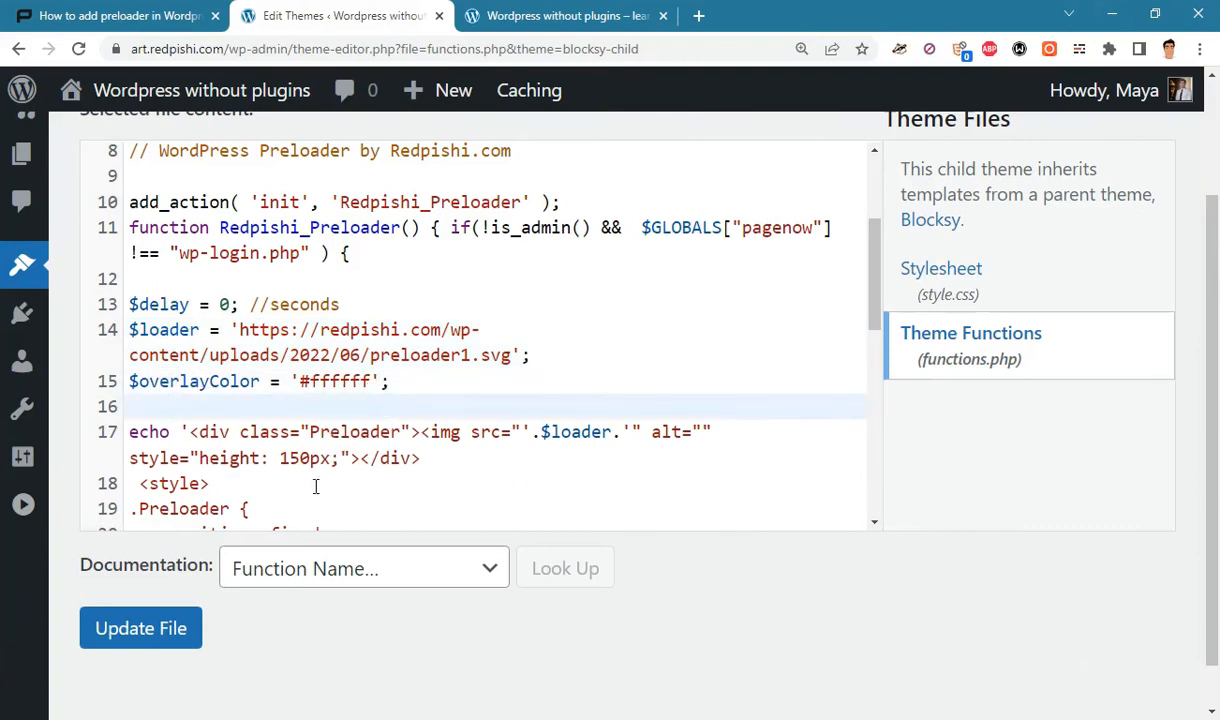
pyautogui.click(140, 628)
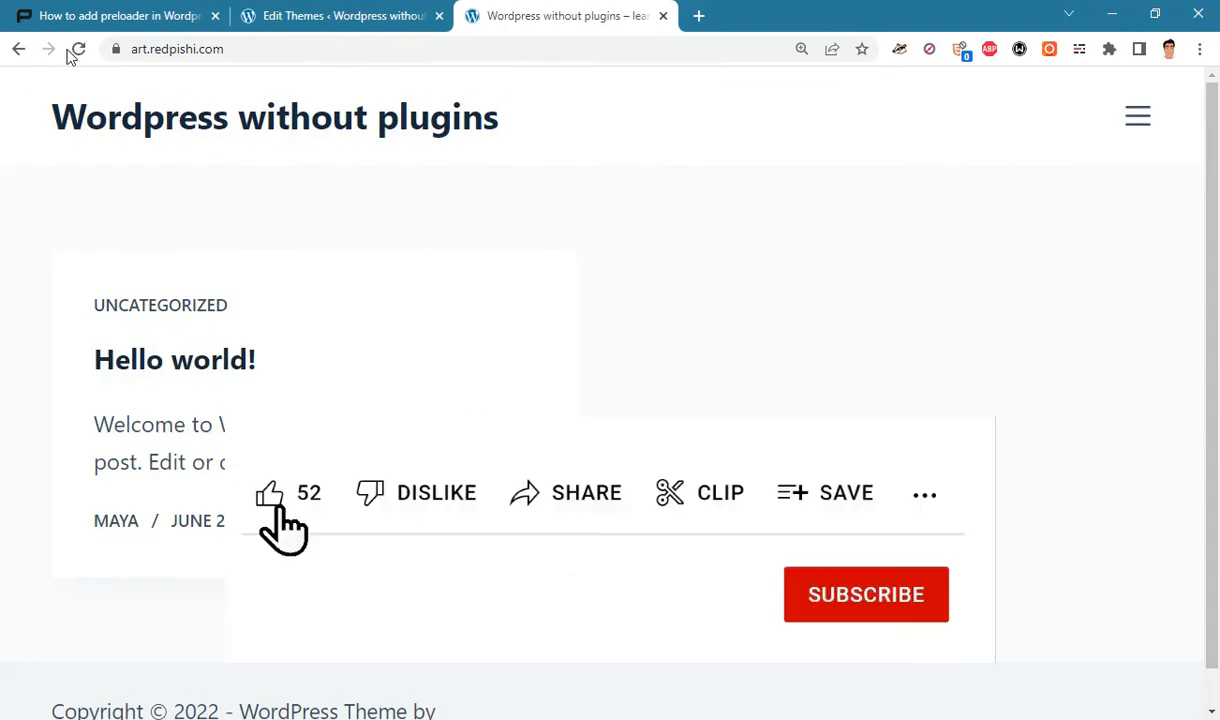
pyautogui.click(866, 594)
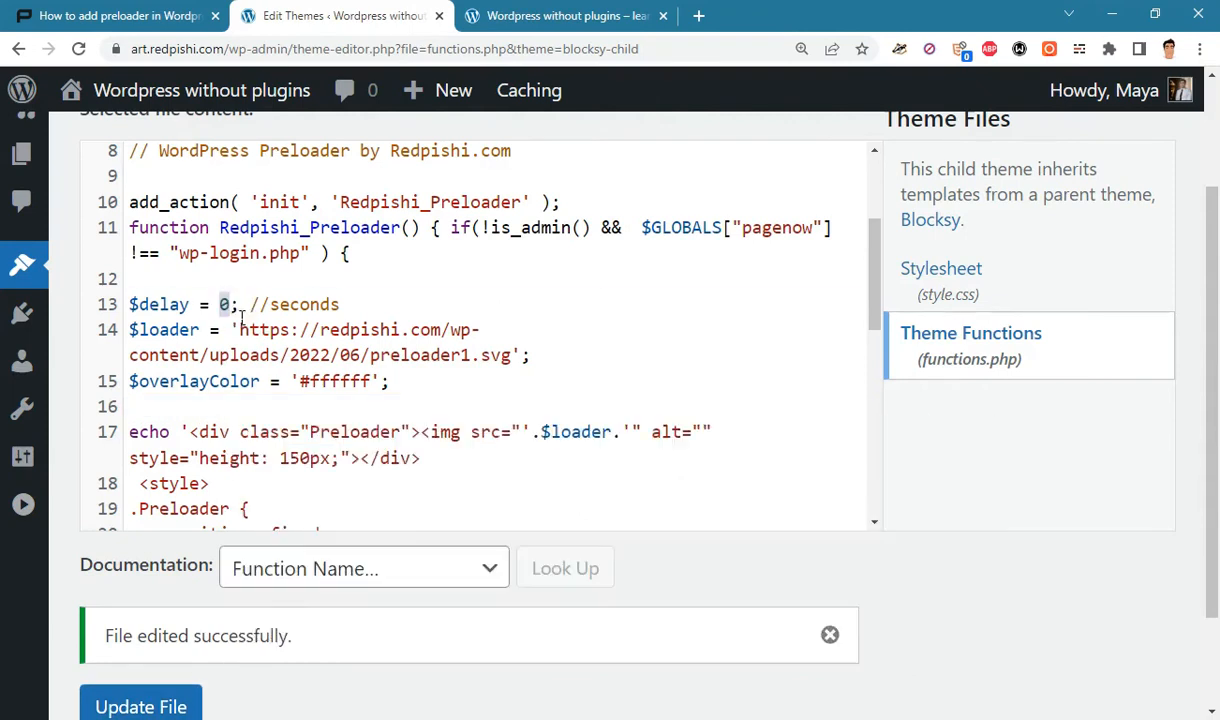
# - Set the preloader delay to 2 seconds and reload the live site to preview it
pyautogui.write('2')
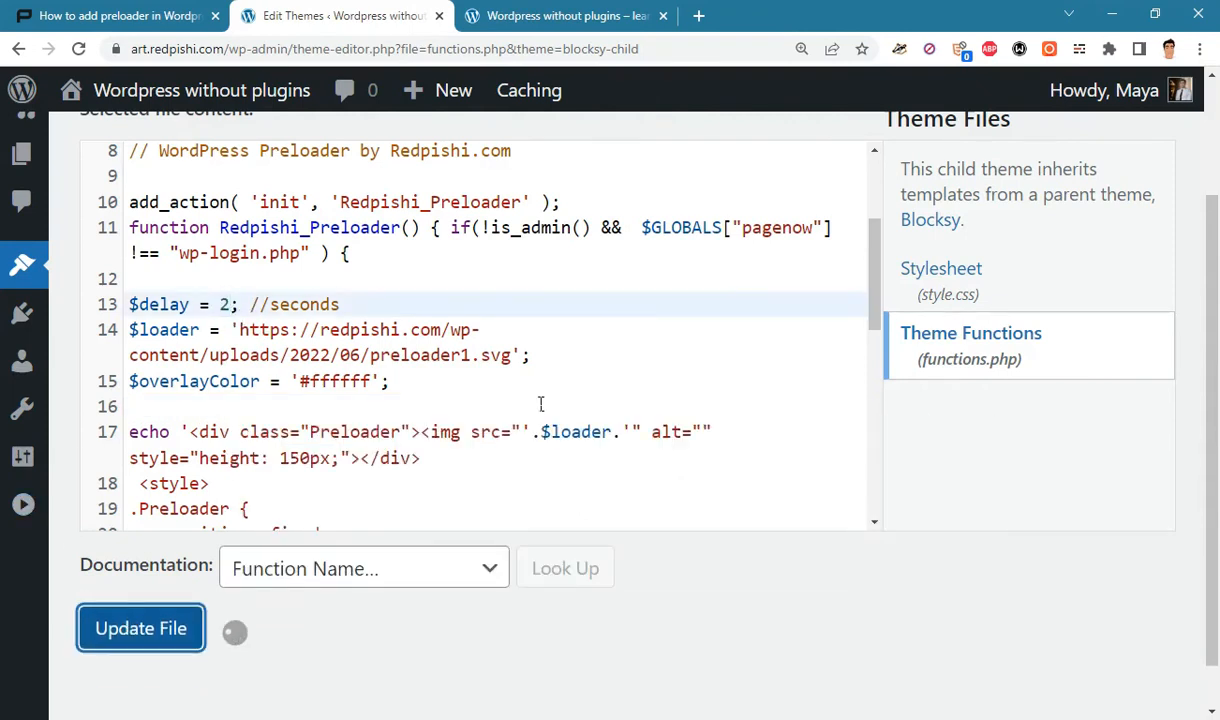
pyautogui.click(565, 15)
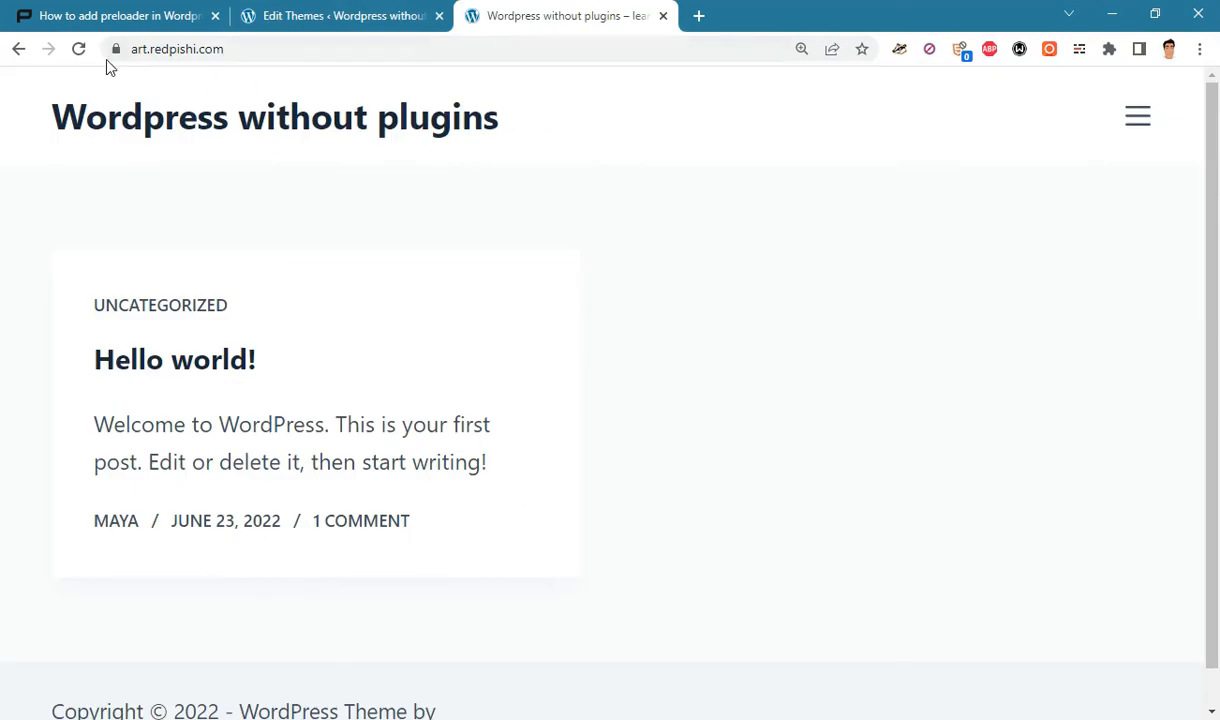
pyautogui.click(79, 48)
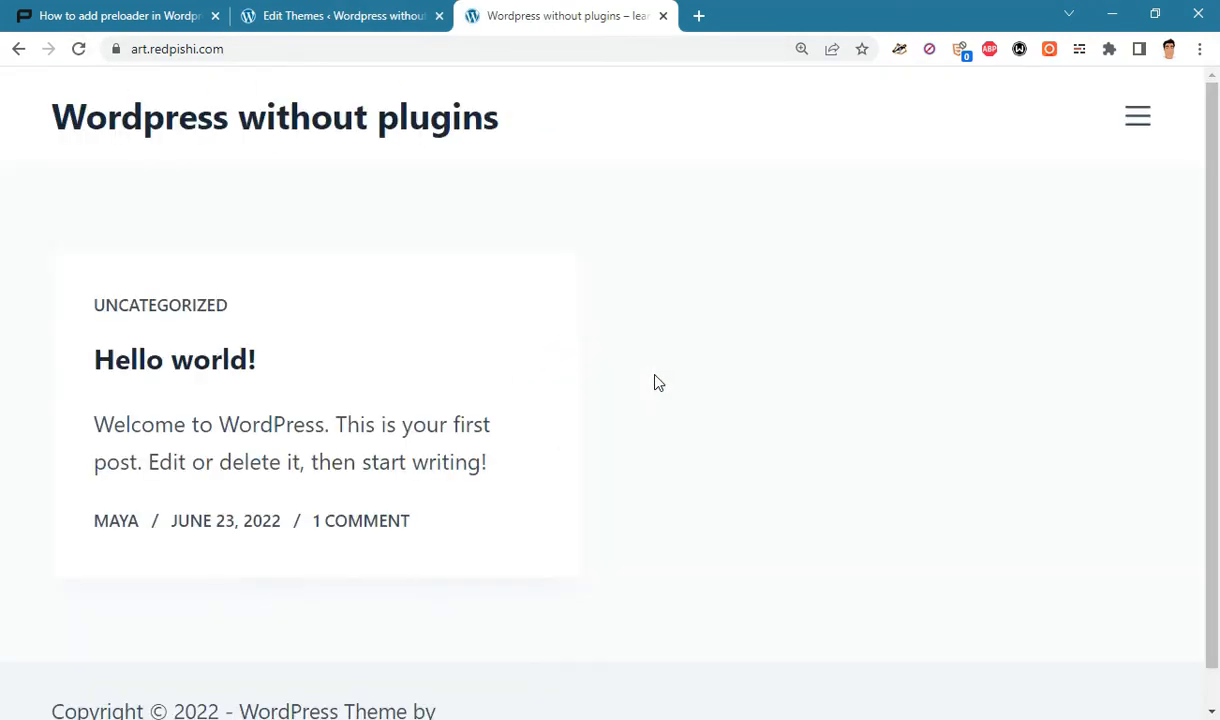
# - Back in the theme file editor, change the $delay value to 1 second
pyautogui.click(340, 15)
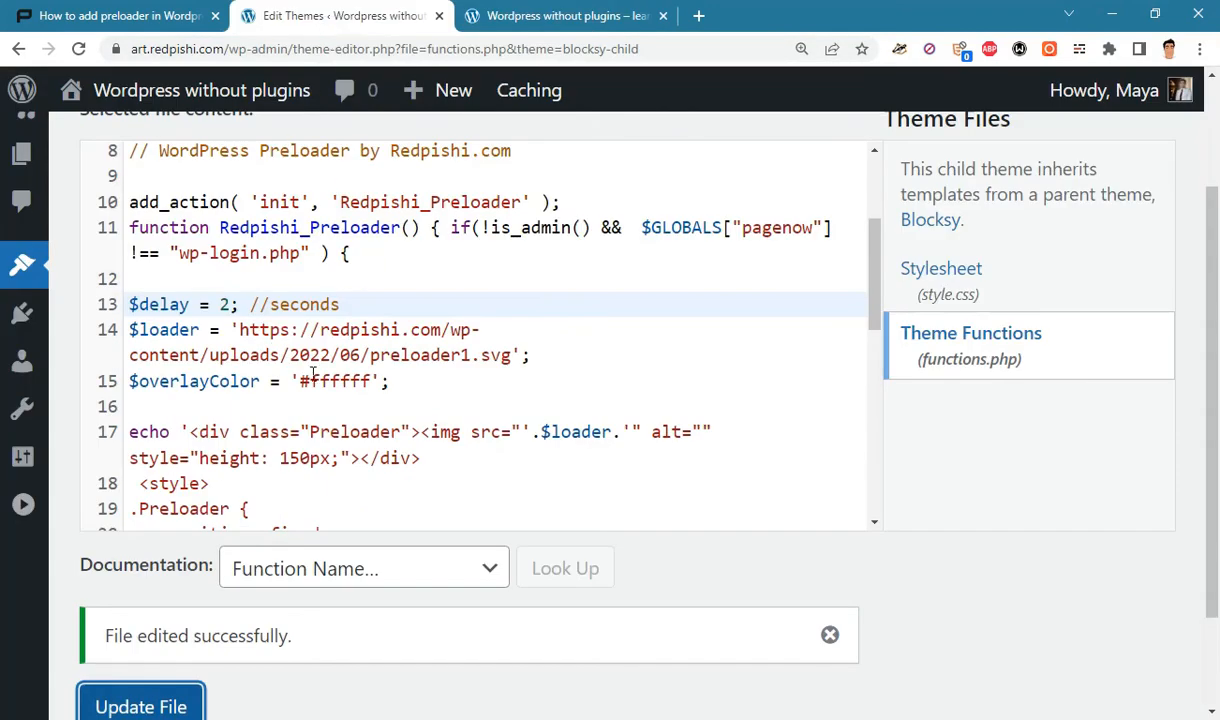
pyautogui.click(228, 304)
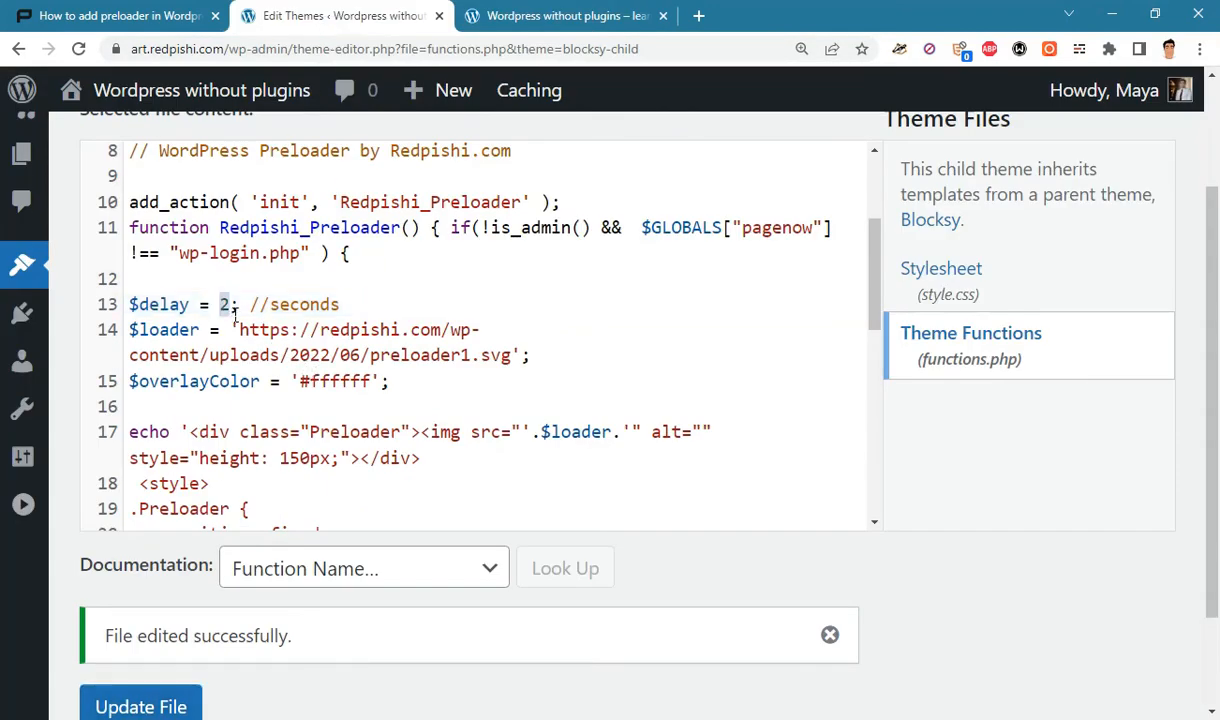
pyautogui.write('1')
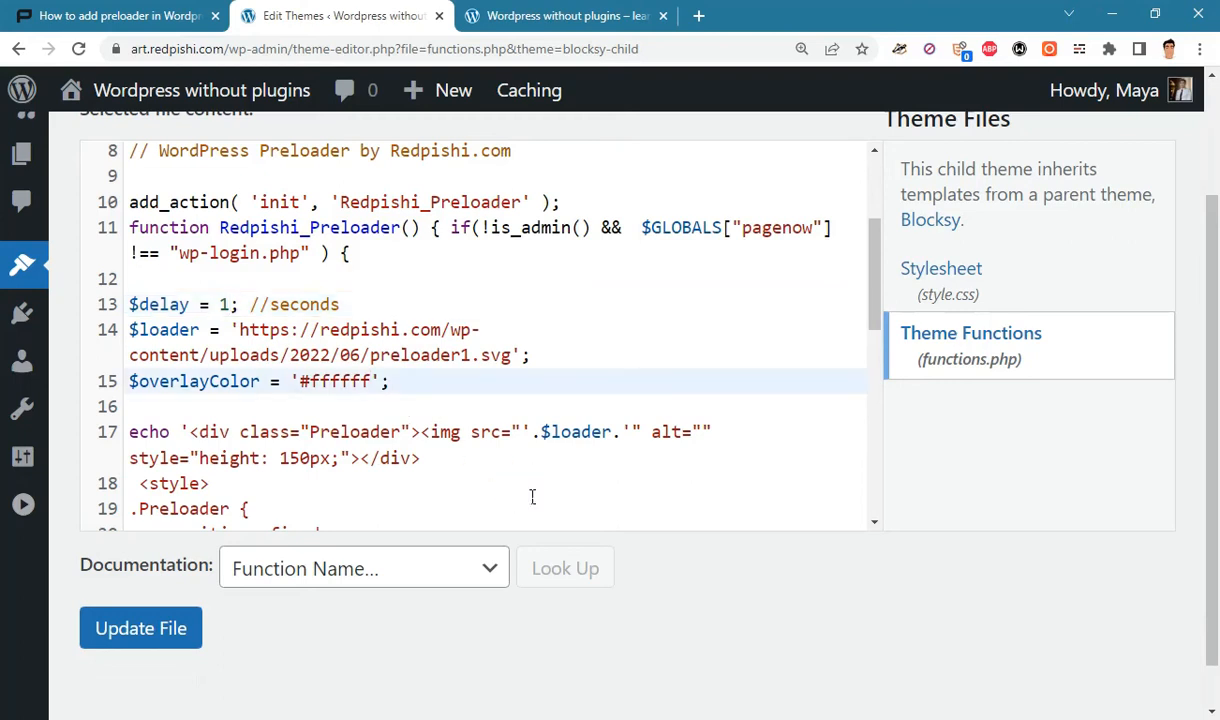
# - Make the overlay colour #ffffff80, save functions.php, and reload the live site to preview it
pyautogui.write('80')
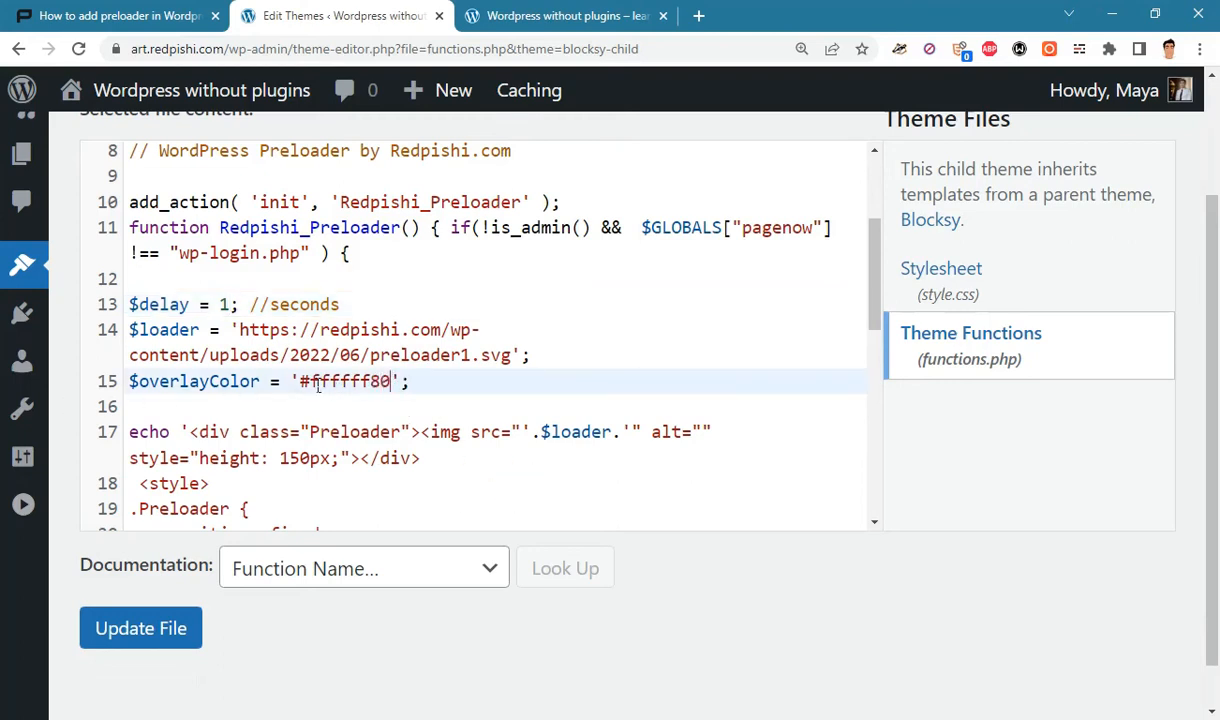
pyautogui.click(140, 628)
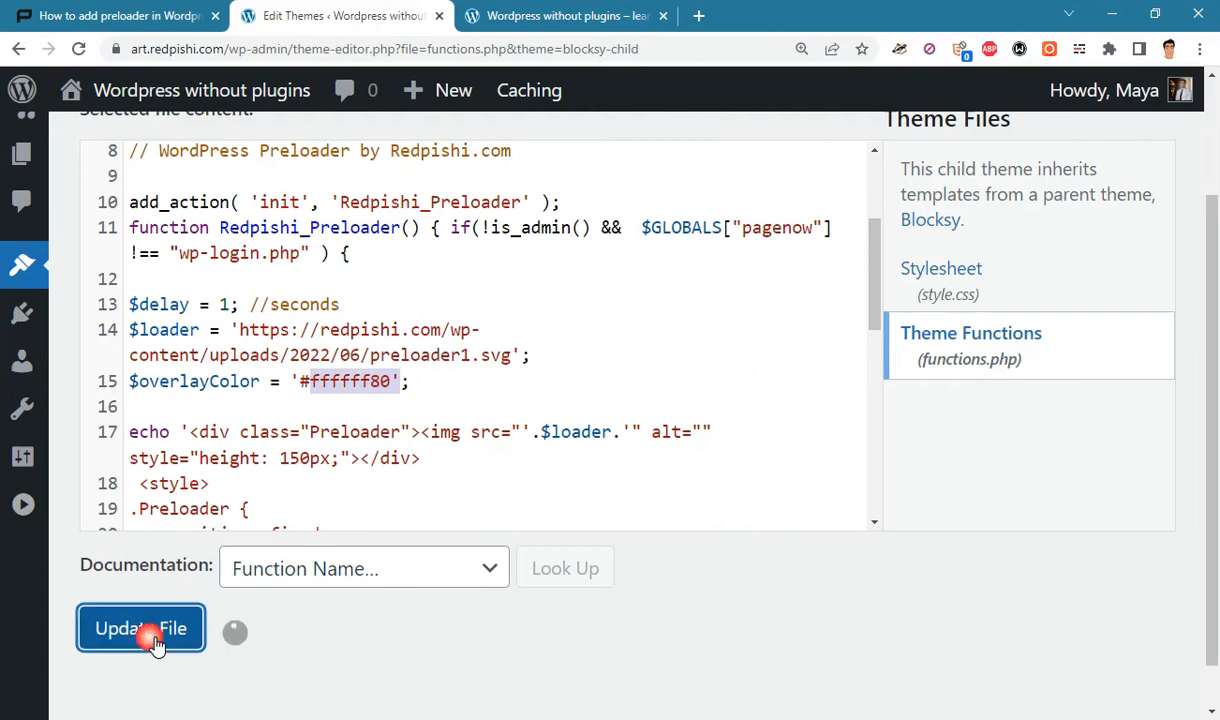
pyautogui.click(140, 628)
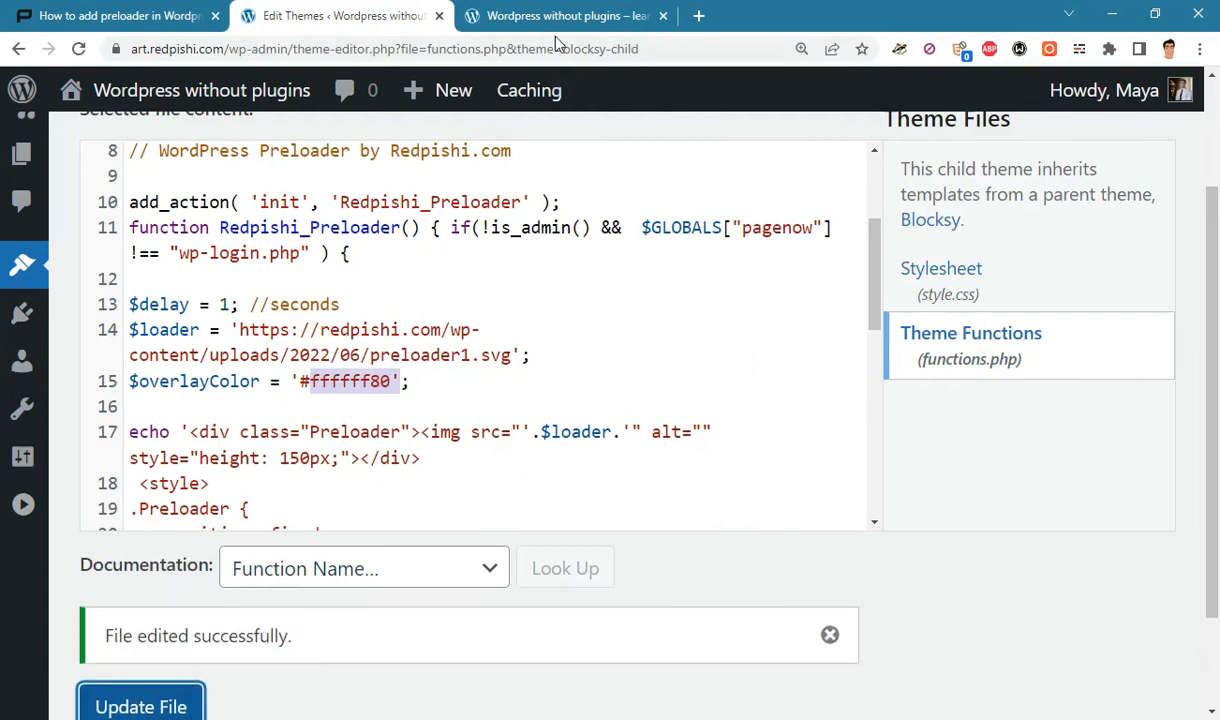
pyautogui.click(565, 15)
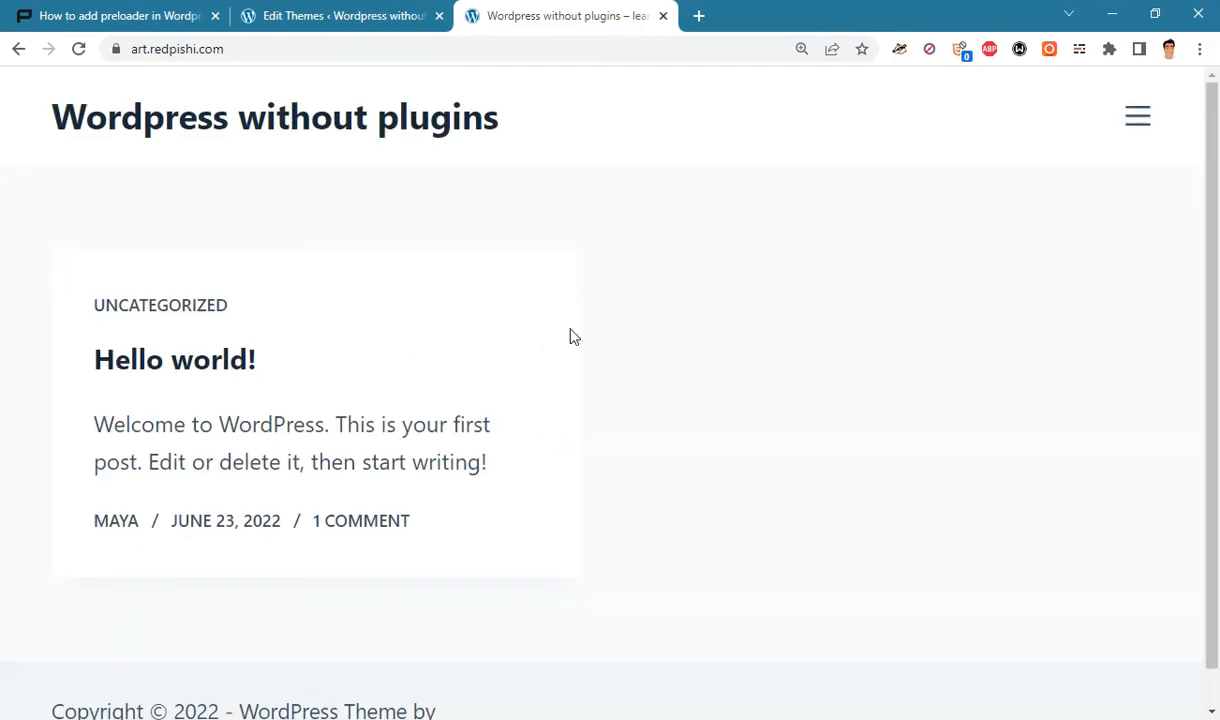
pyautogui.click(340, 15)
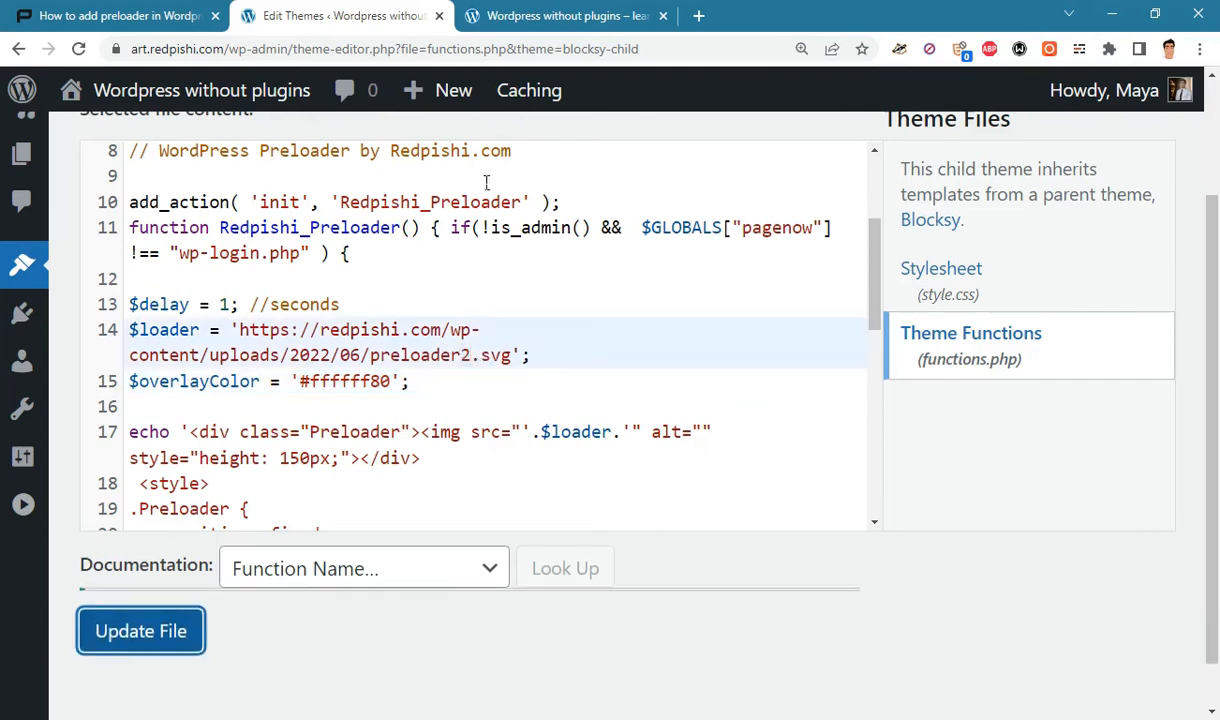
# - Reload the live site to preview the preloader2.svg loader, then return to the editor
pyautogui.click(565, 15)
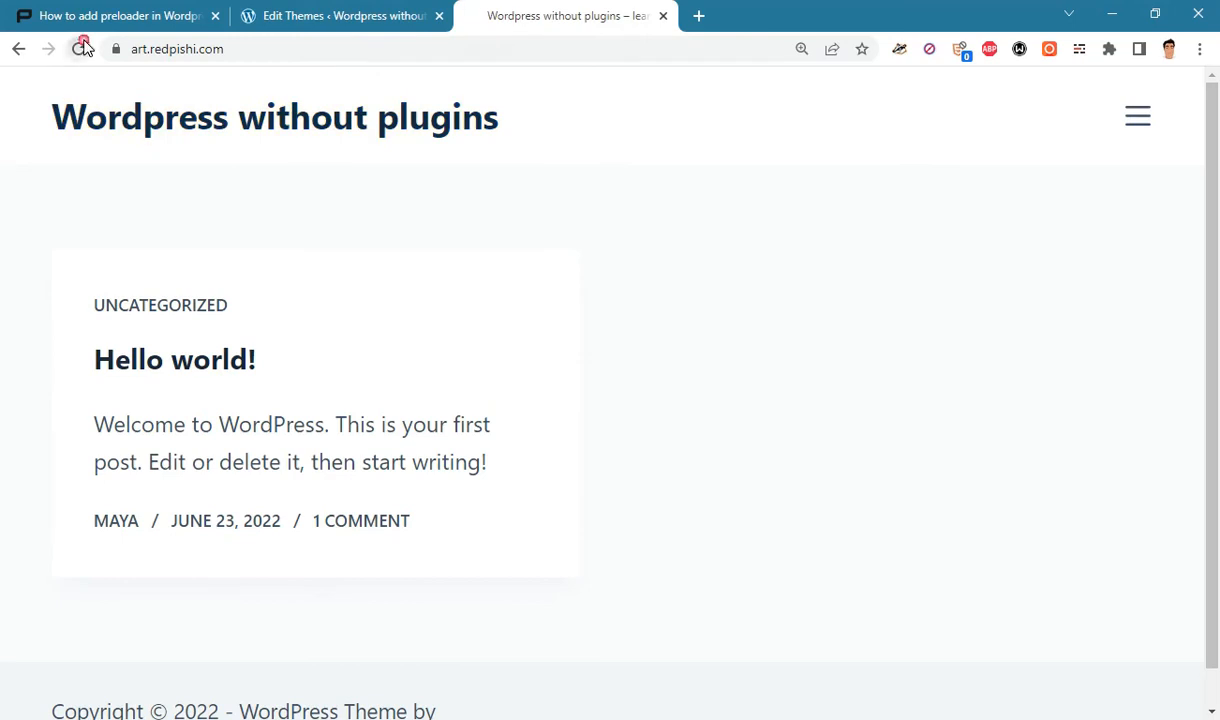
pyautogui.click(79, 48)
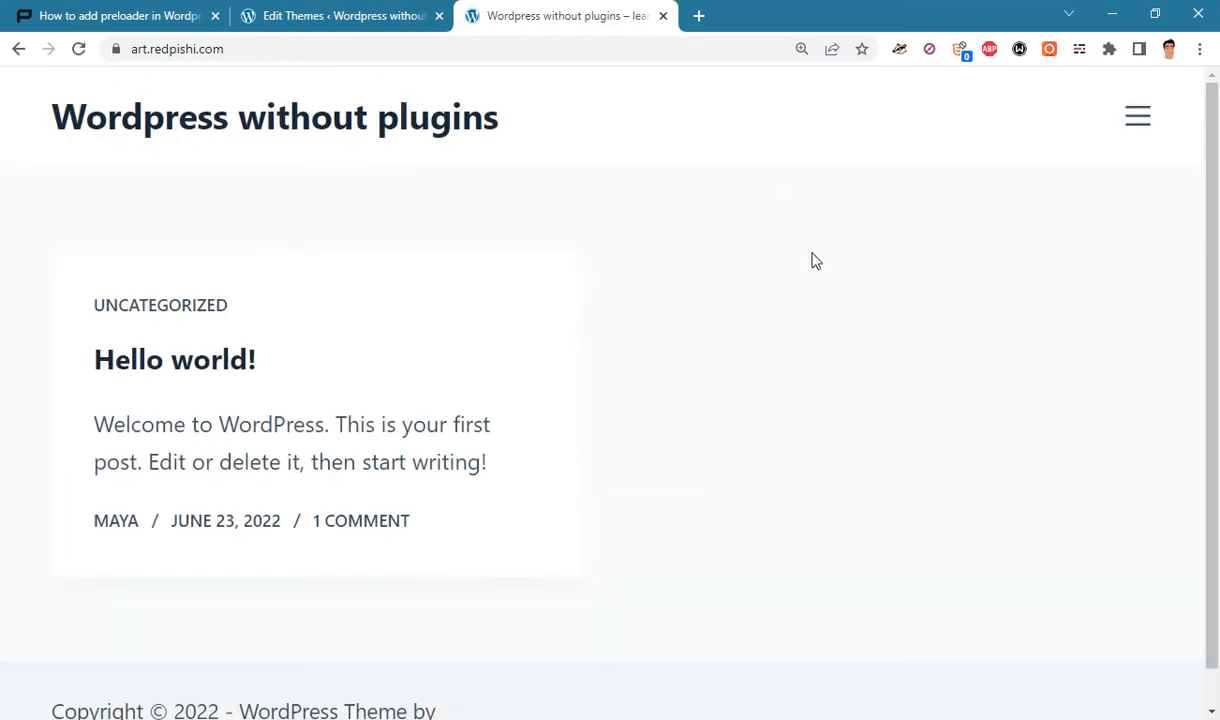
pyautogui.click(340, 16)
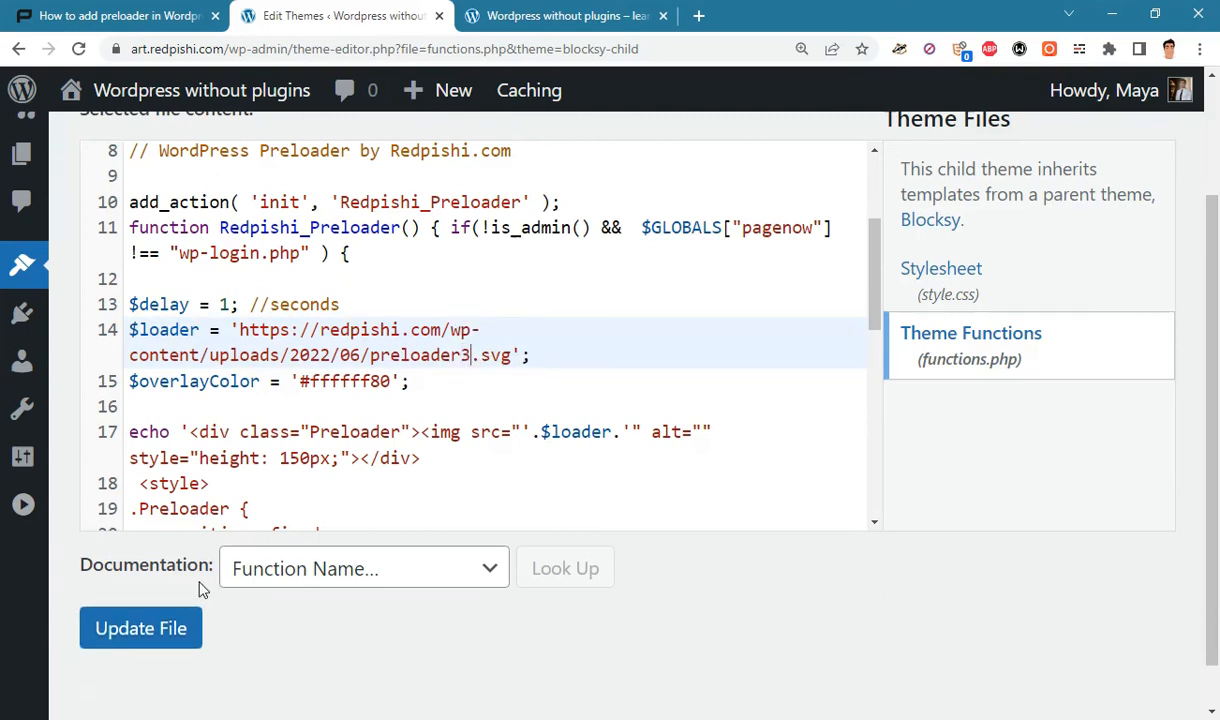
# - Save preloader3.svg with a solid white overlay, then reload the site and open 'Hello world!'
pyautogui.click(388, 381)
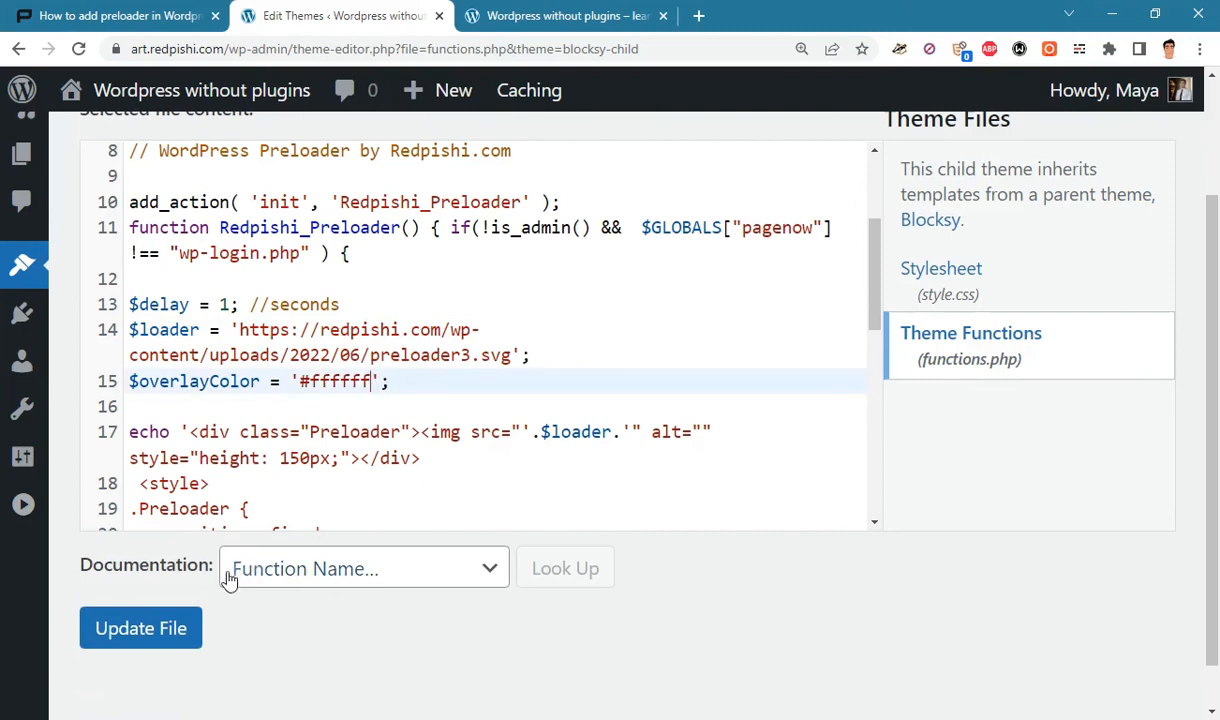
pyautogui.click(140, 628)
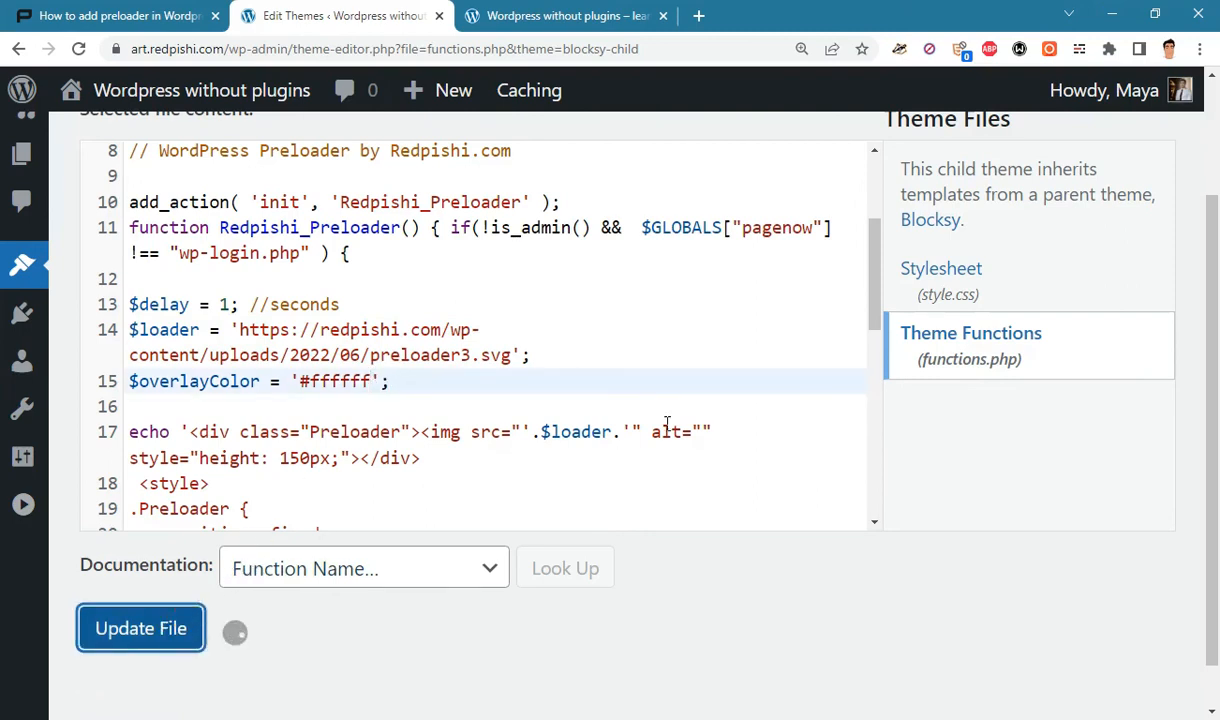
pyautogui.click(565, 15)
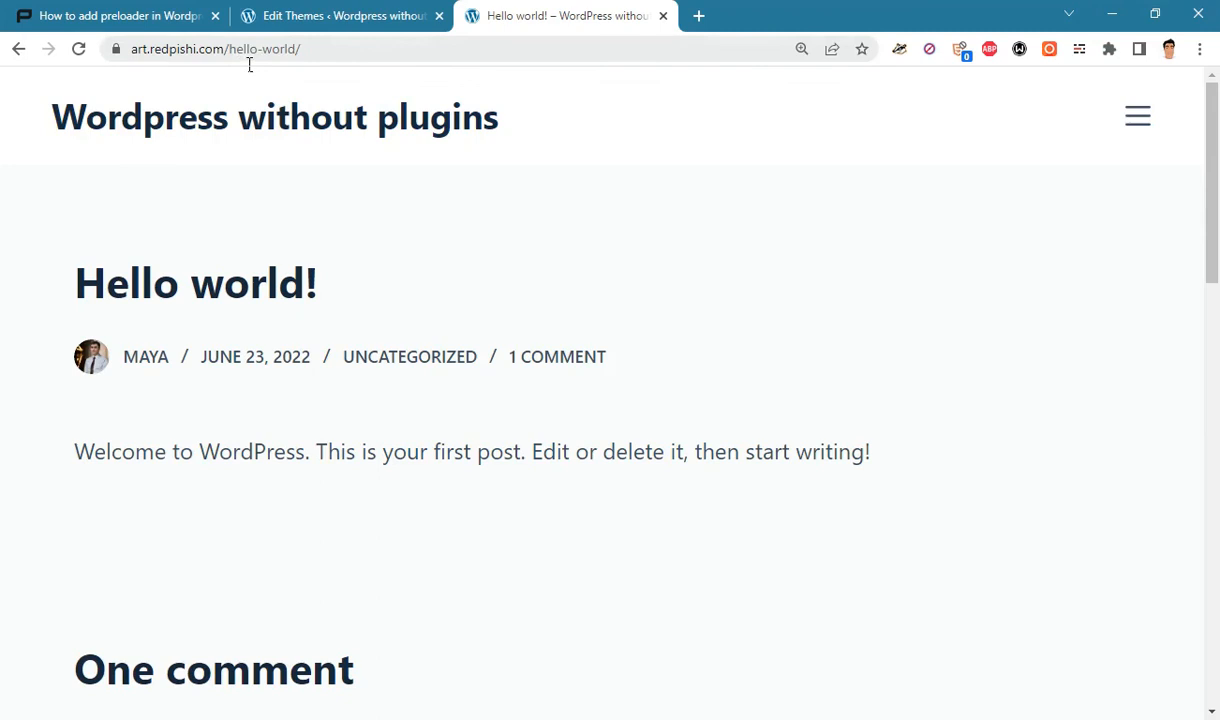
pyautogui.click(215, 48)
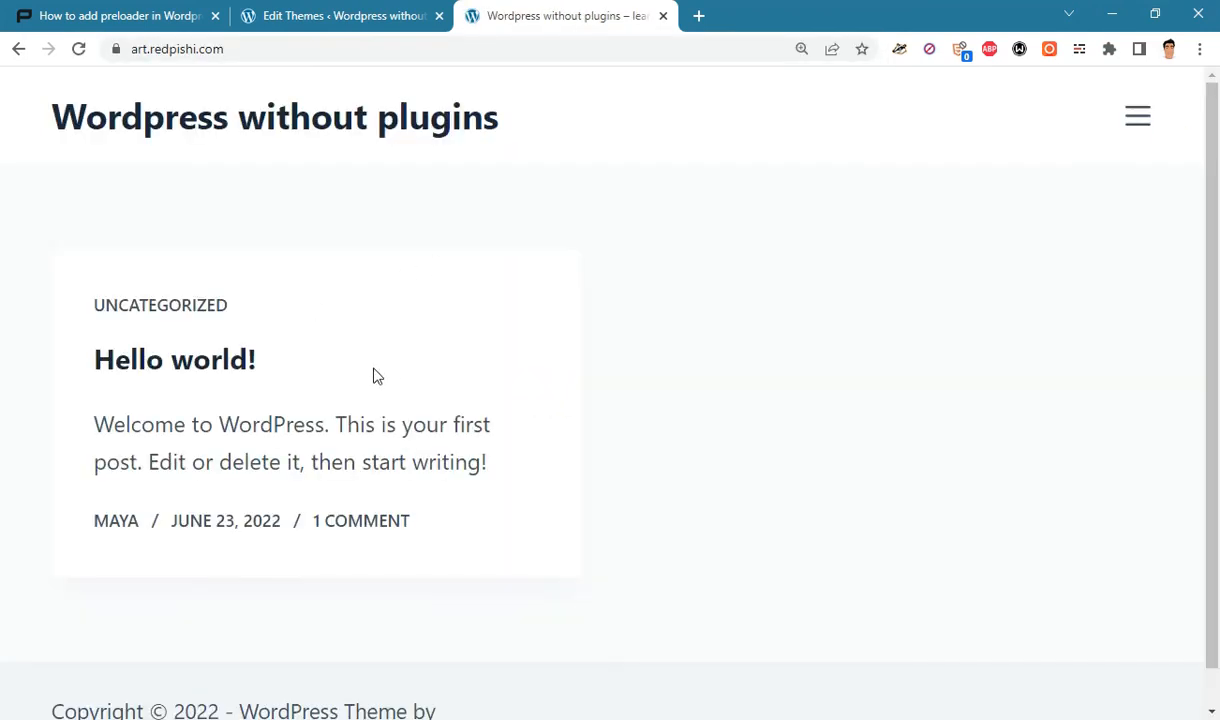
pyautogui.click(175, 359)
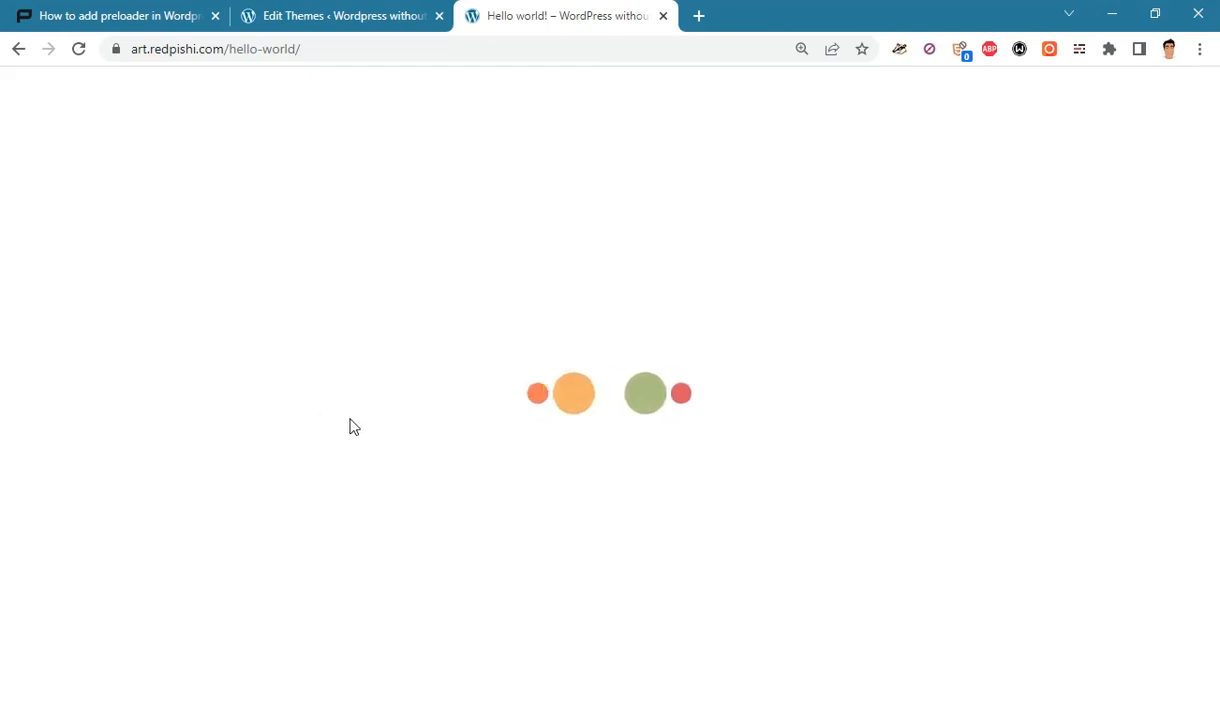